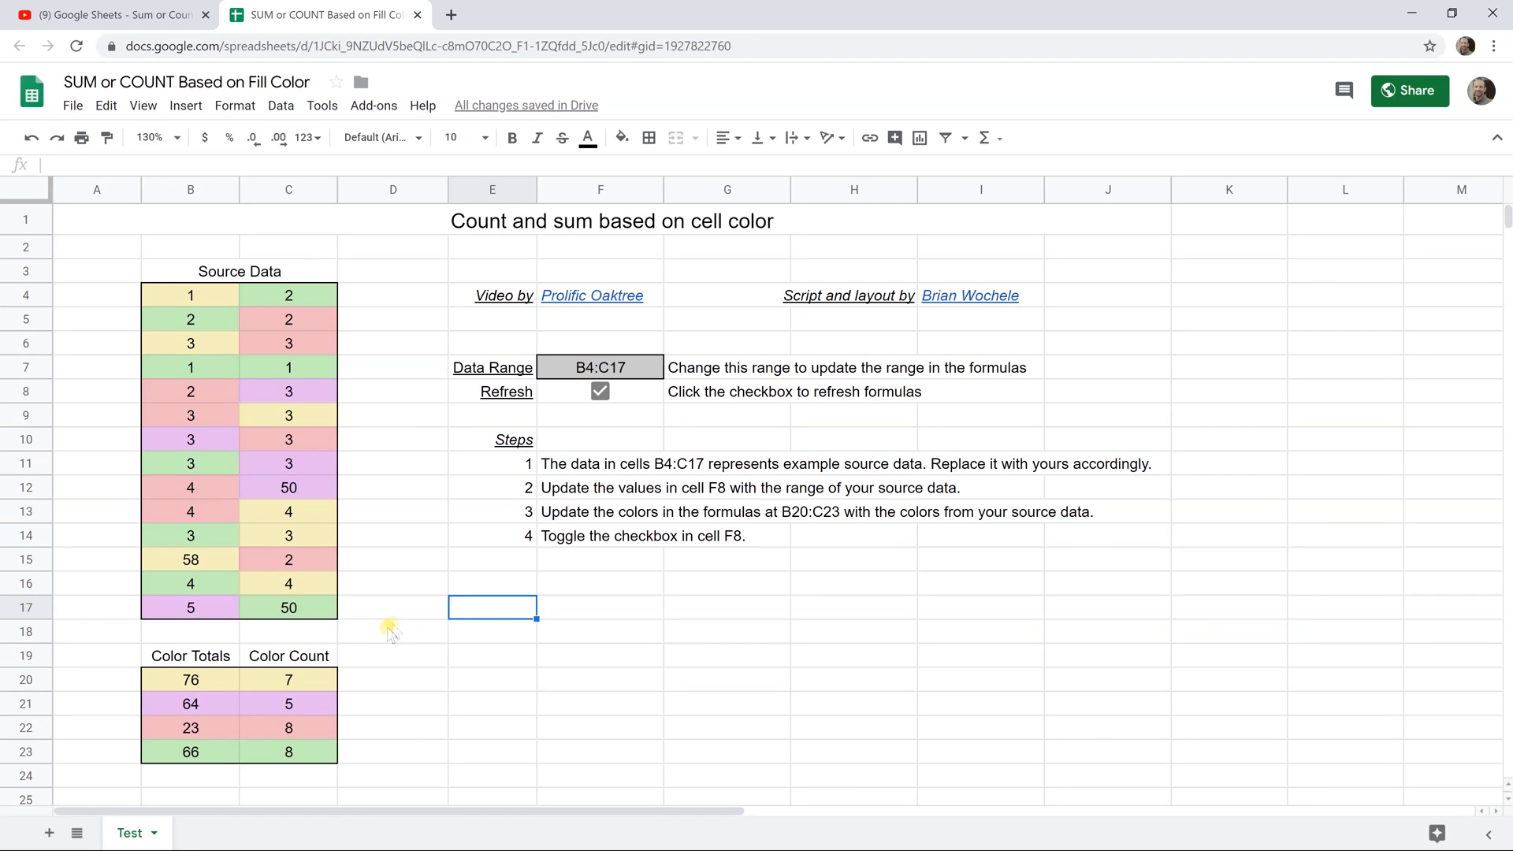
# Re-enter 1 in B7 and select the green cells to check their sum
pyautogui.click(392, 631)
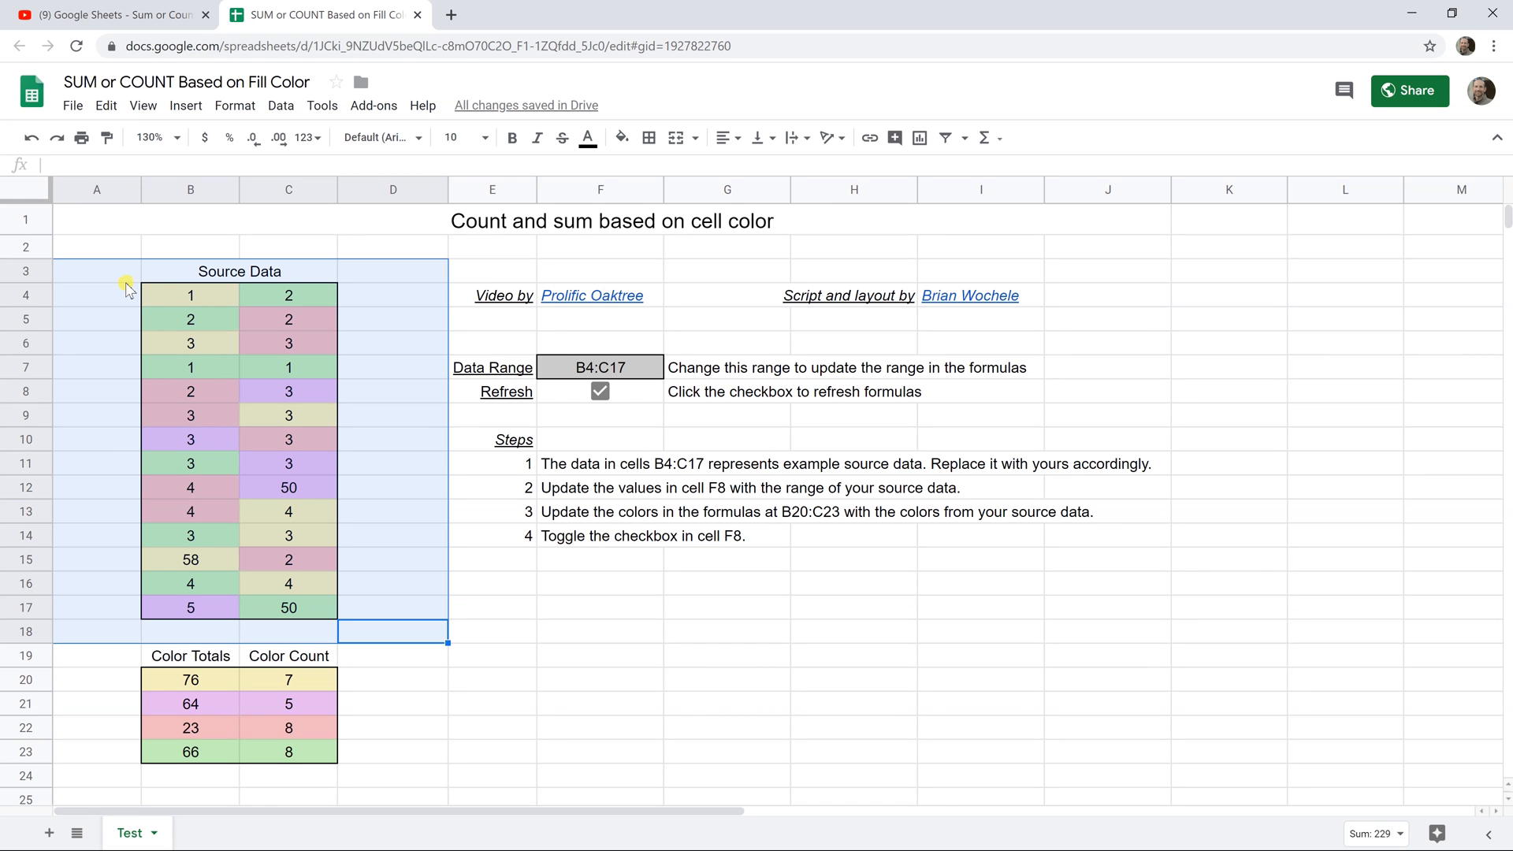
pyautogui.moveTo(168, 319)
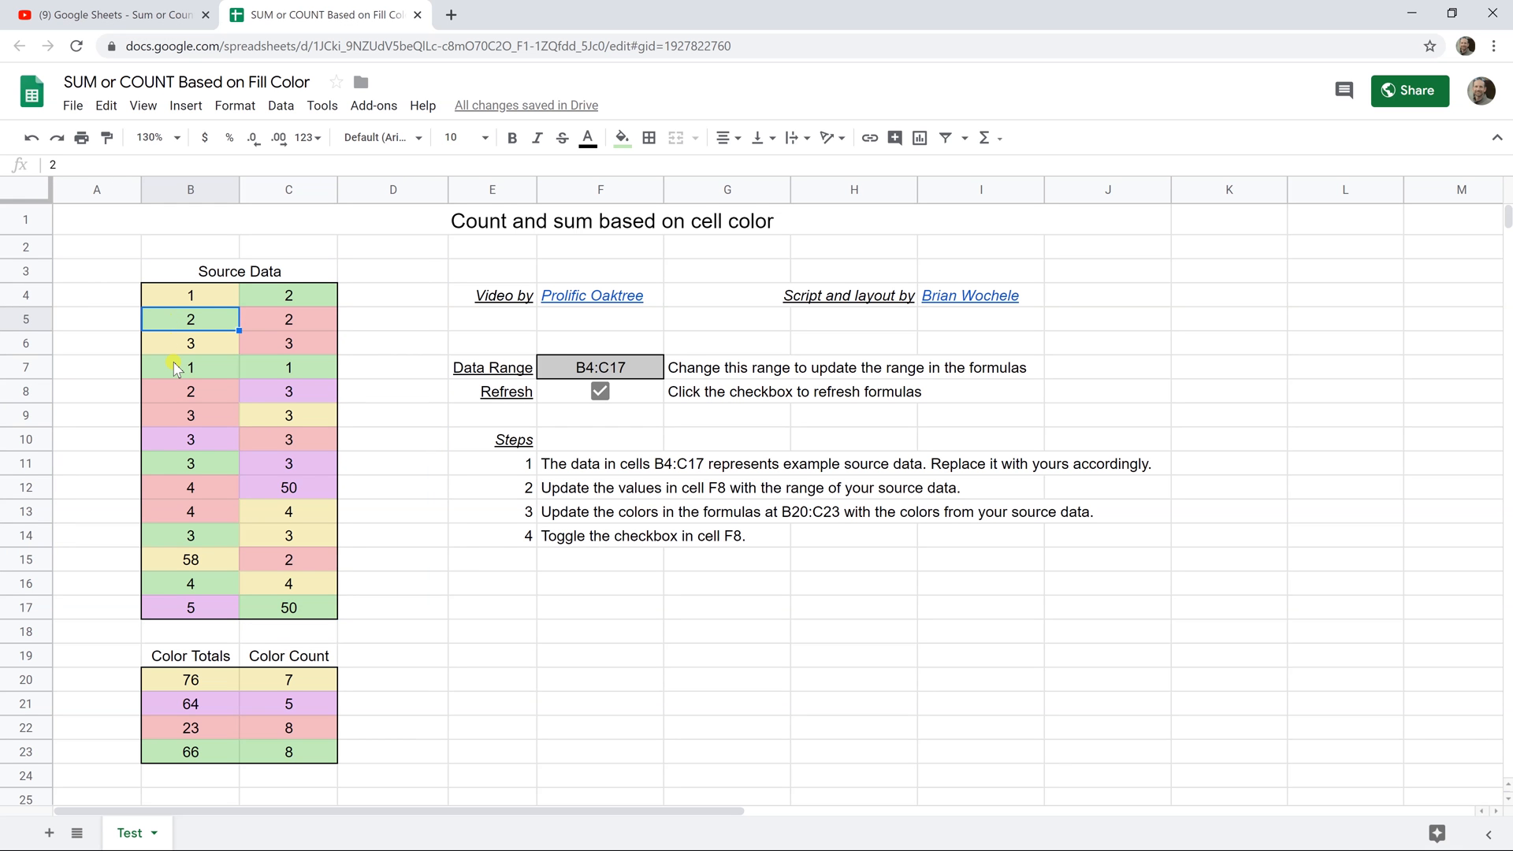
pyautogui.click(190, 366)
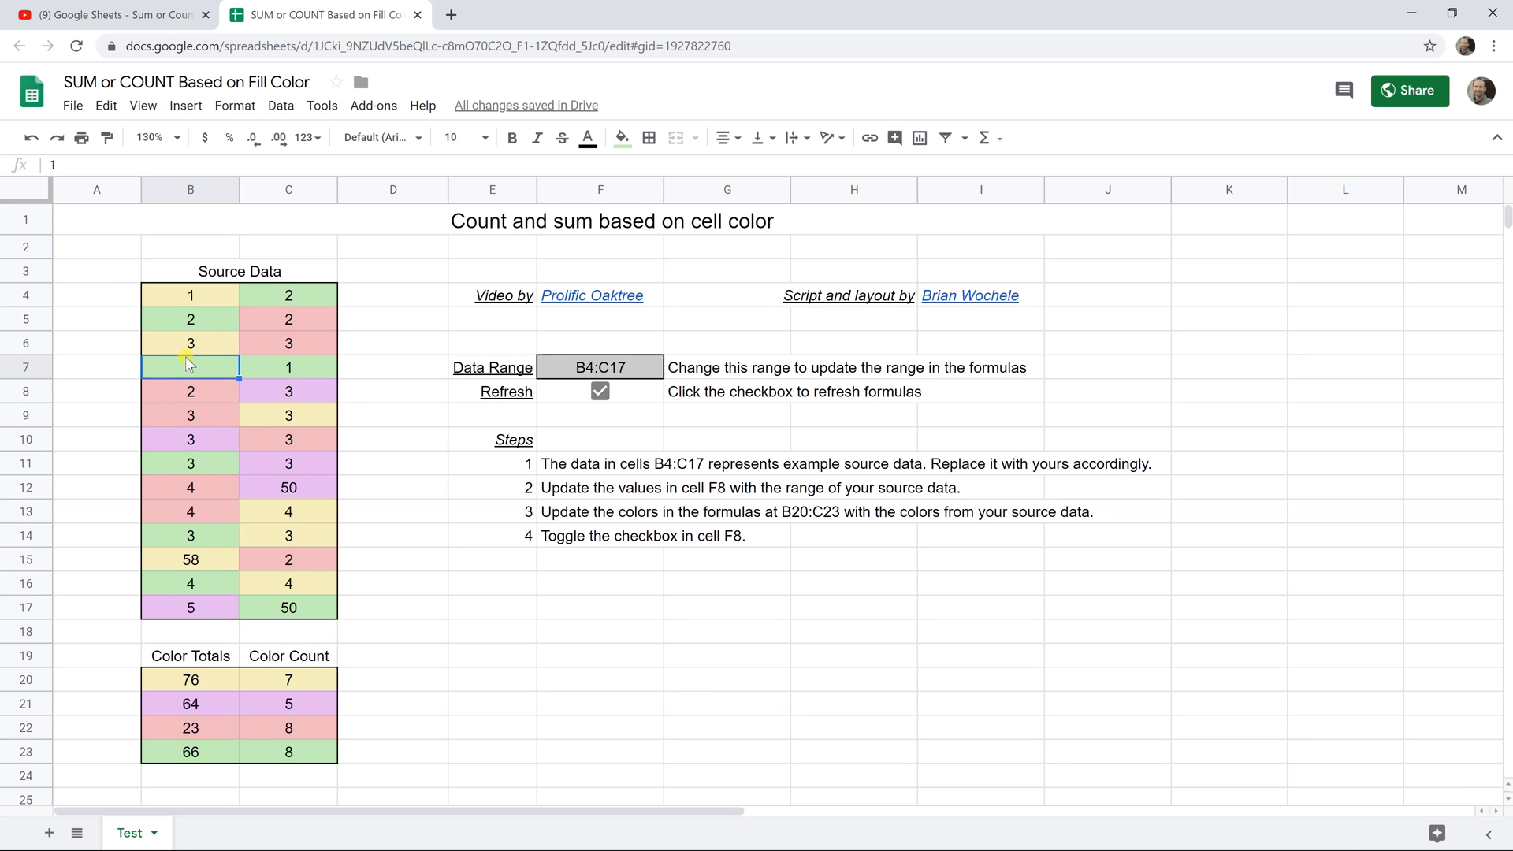
pyautogui.write('1')
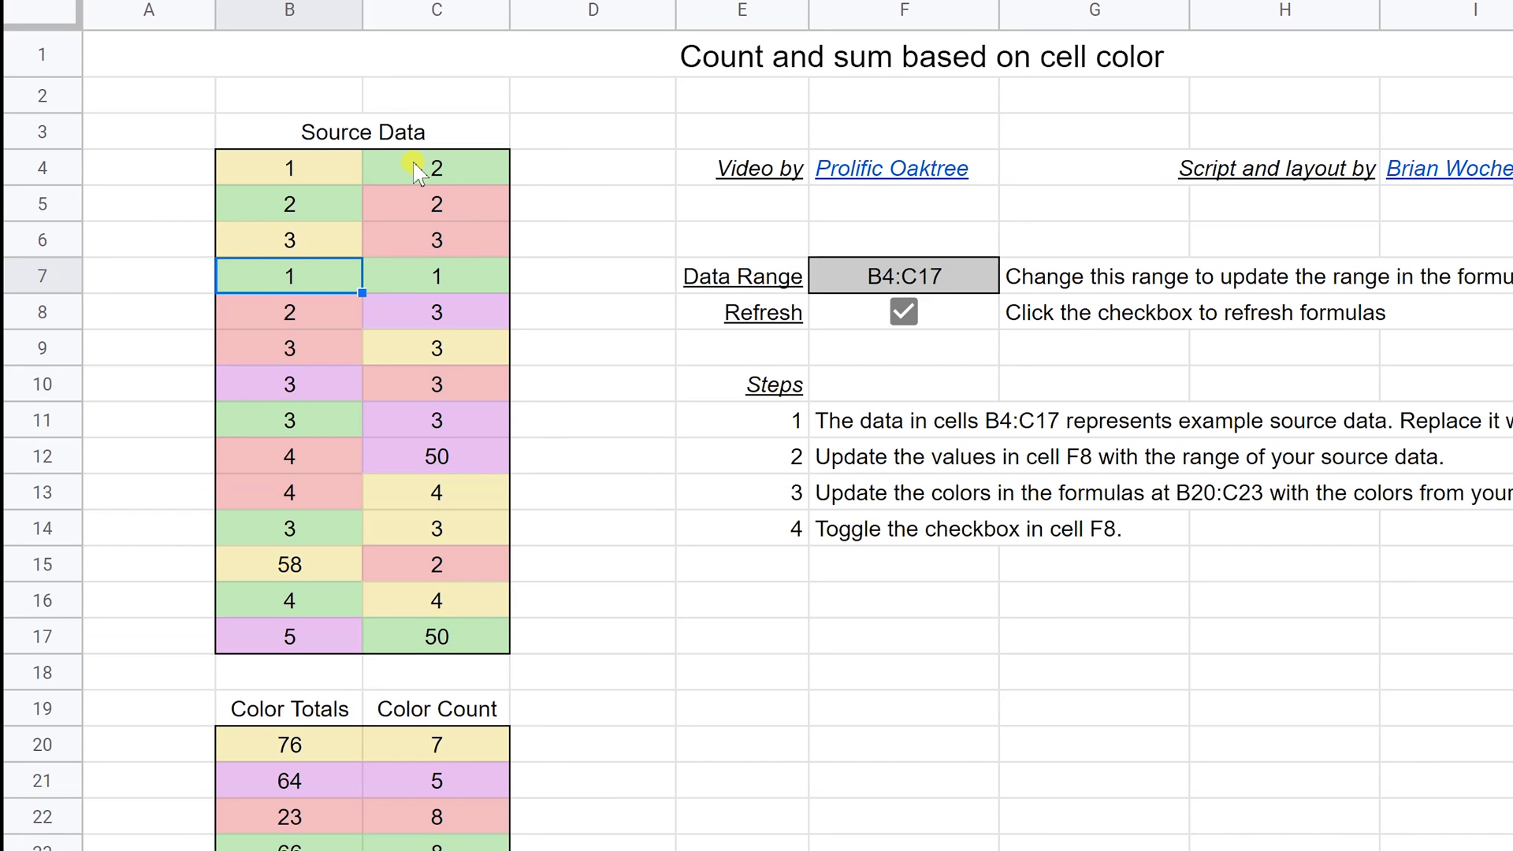
pyautogui.click(436, 167)
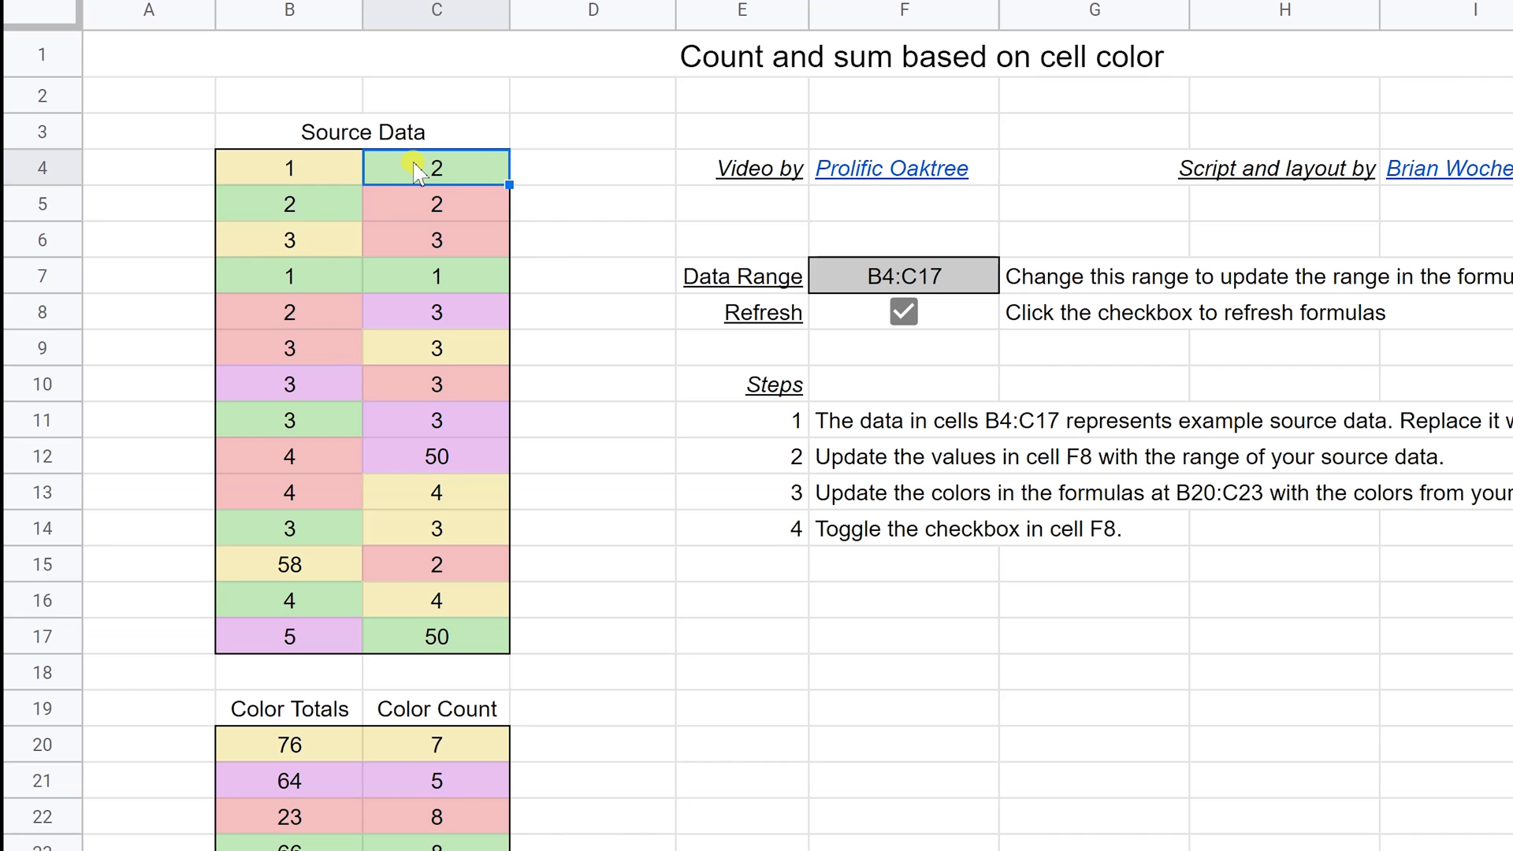
pyautogui.click(288, 204)
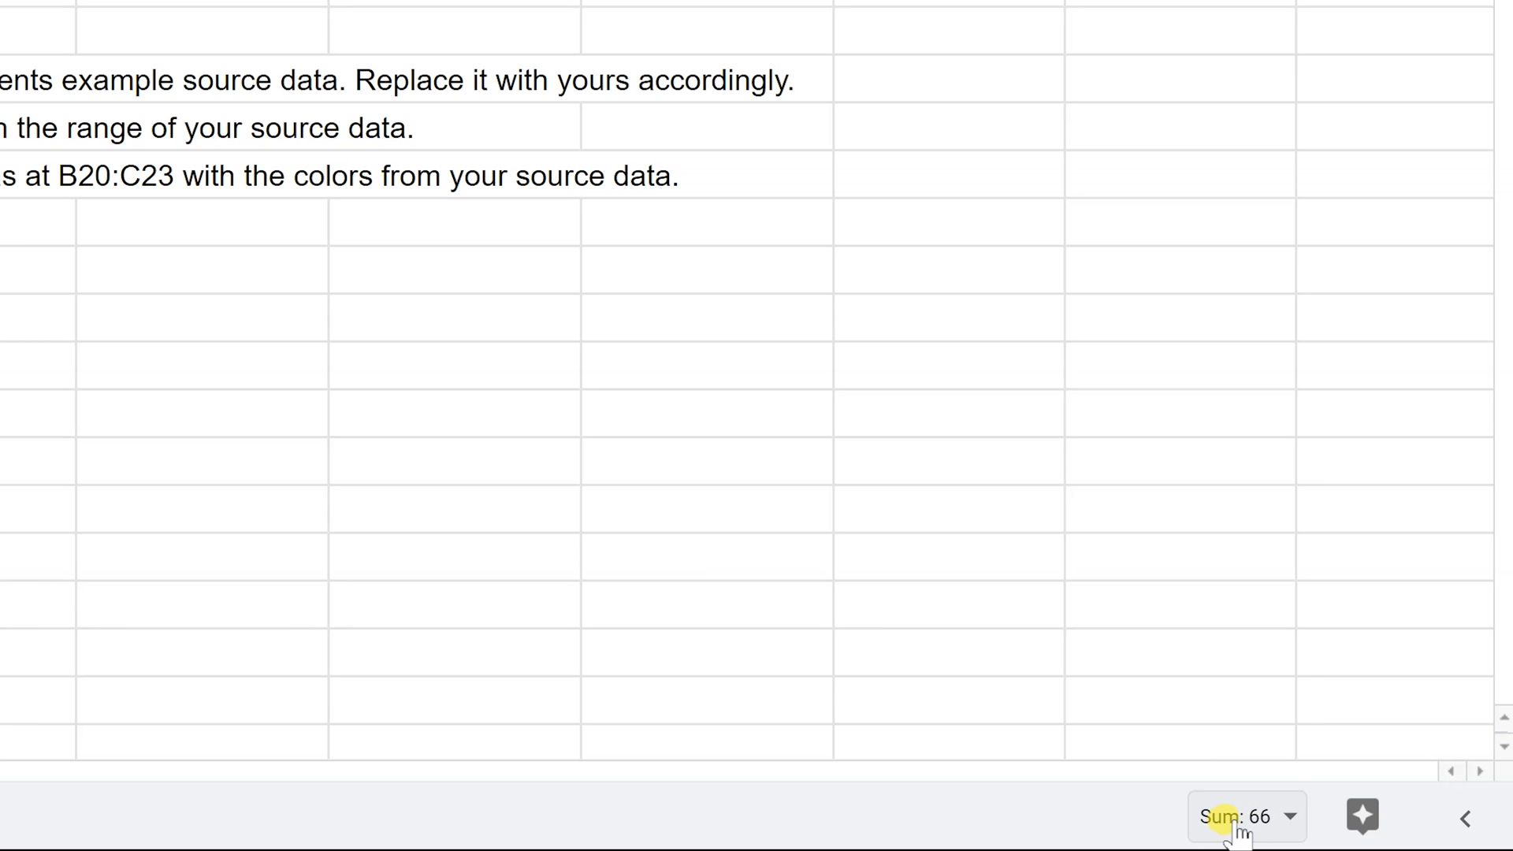
pyautogui.click(1245, 816)
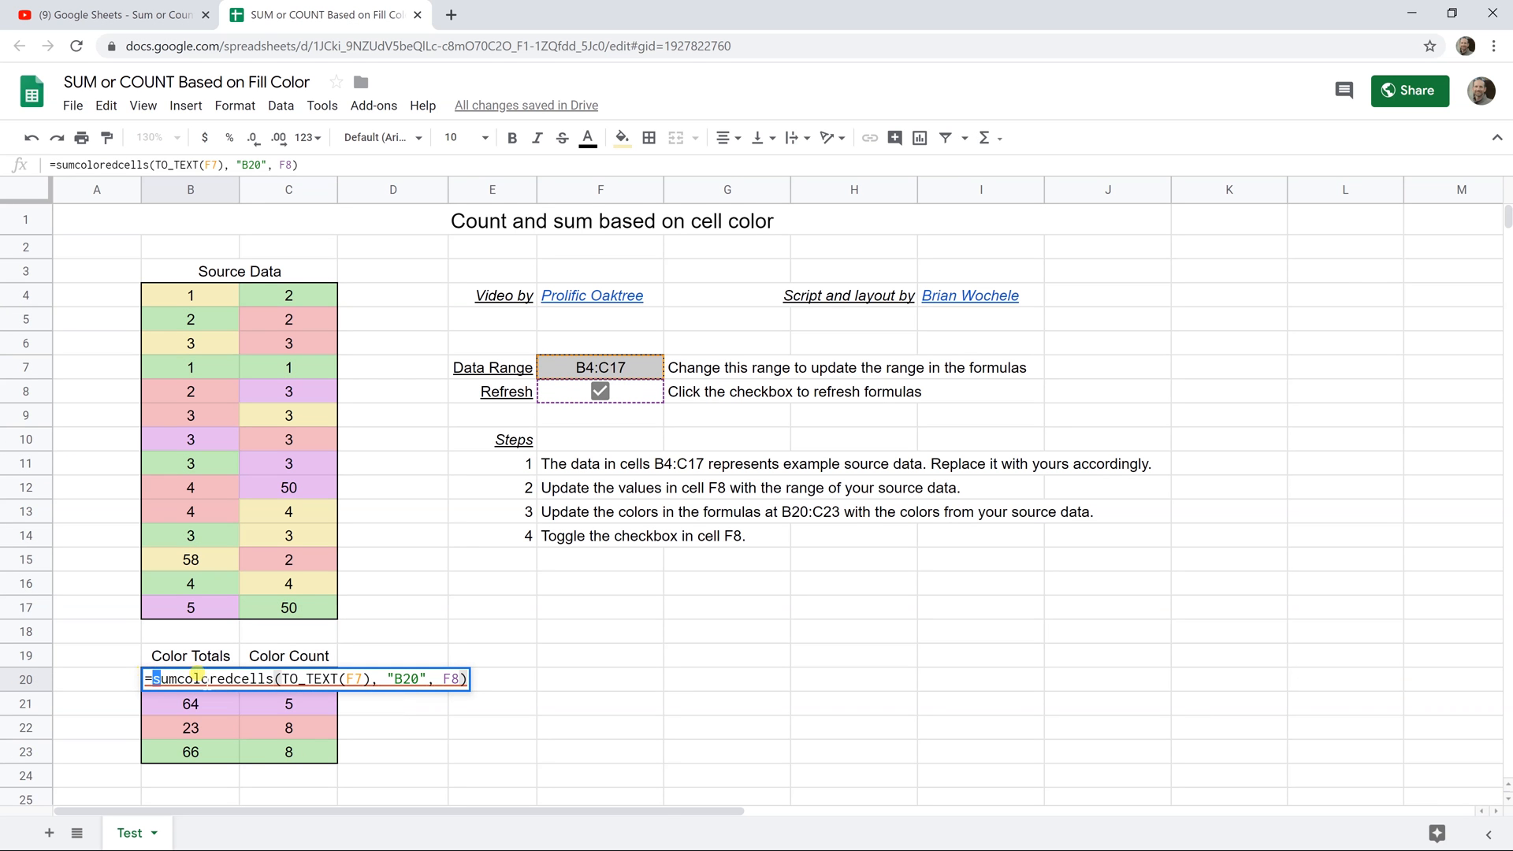
# Inspect B20's sumcoloredcells formula, then open the Apps Script editor from Tools
pyautogui.press('Enter')
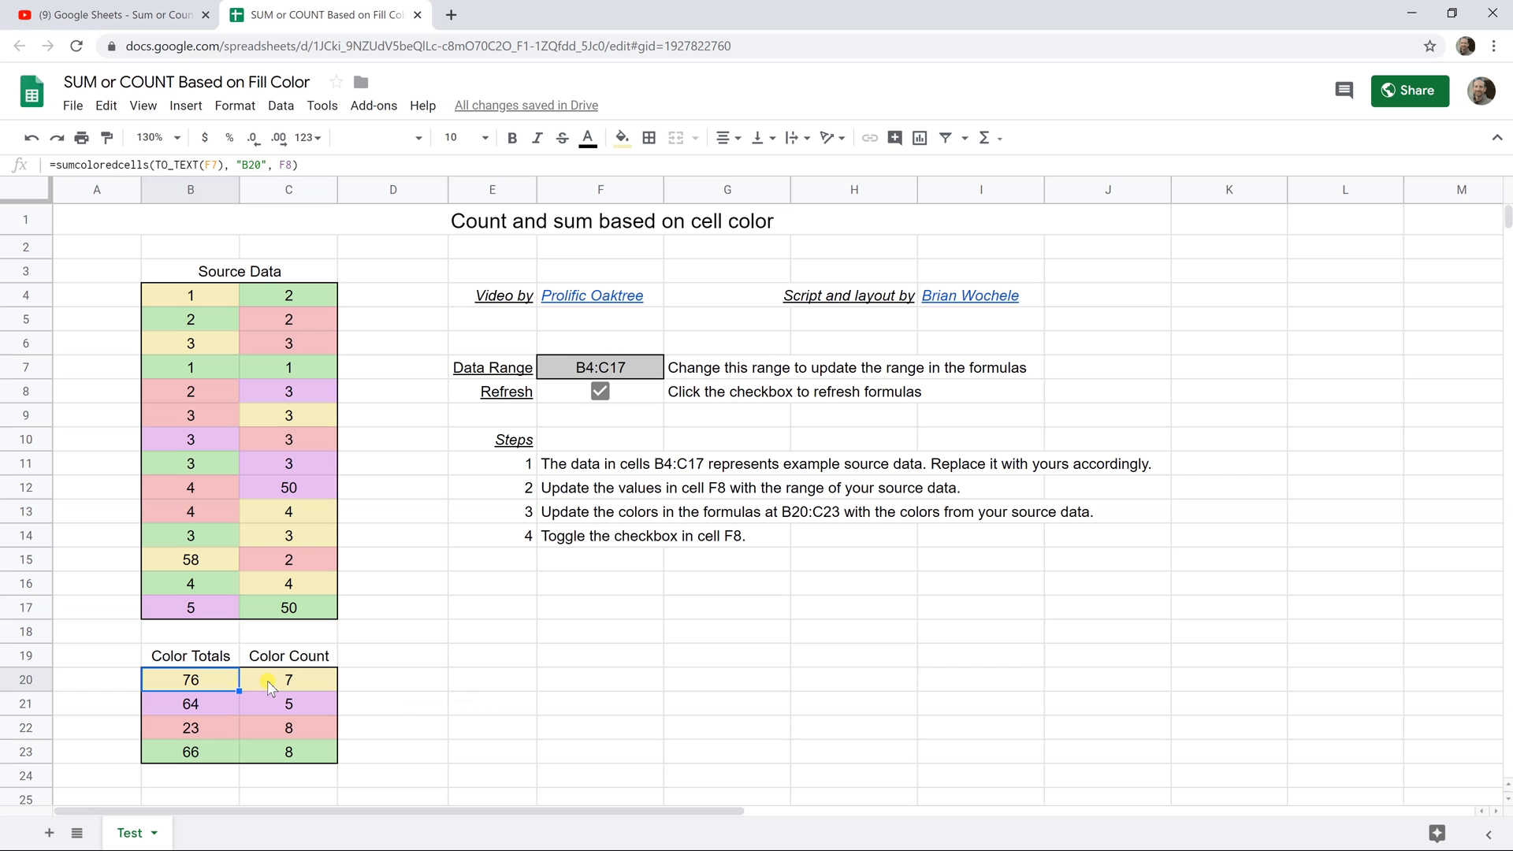
pyautogui.doubleClick(288, 680)
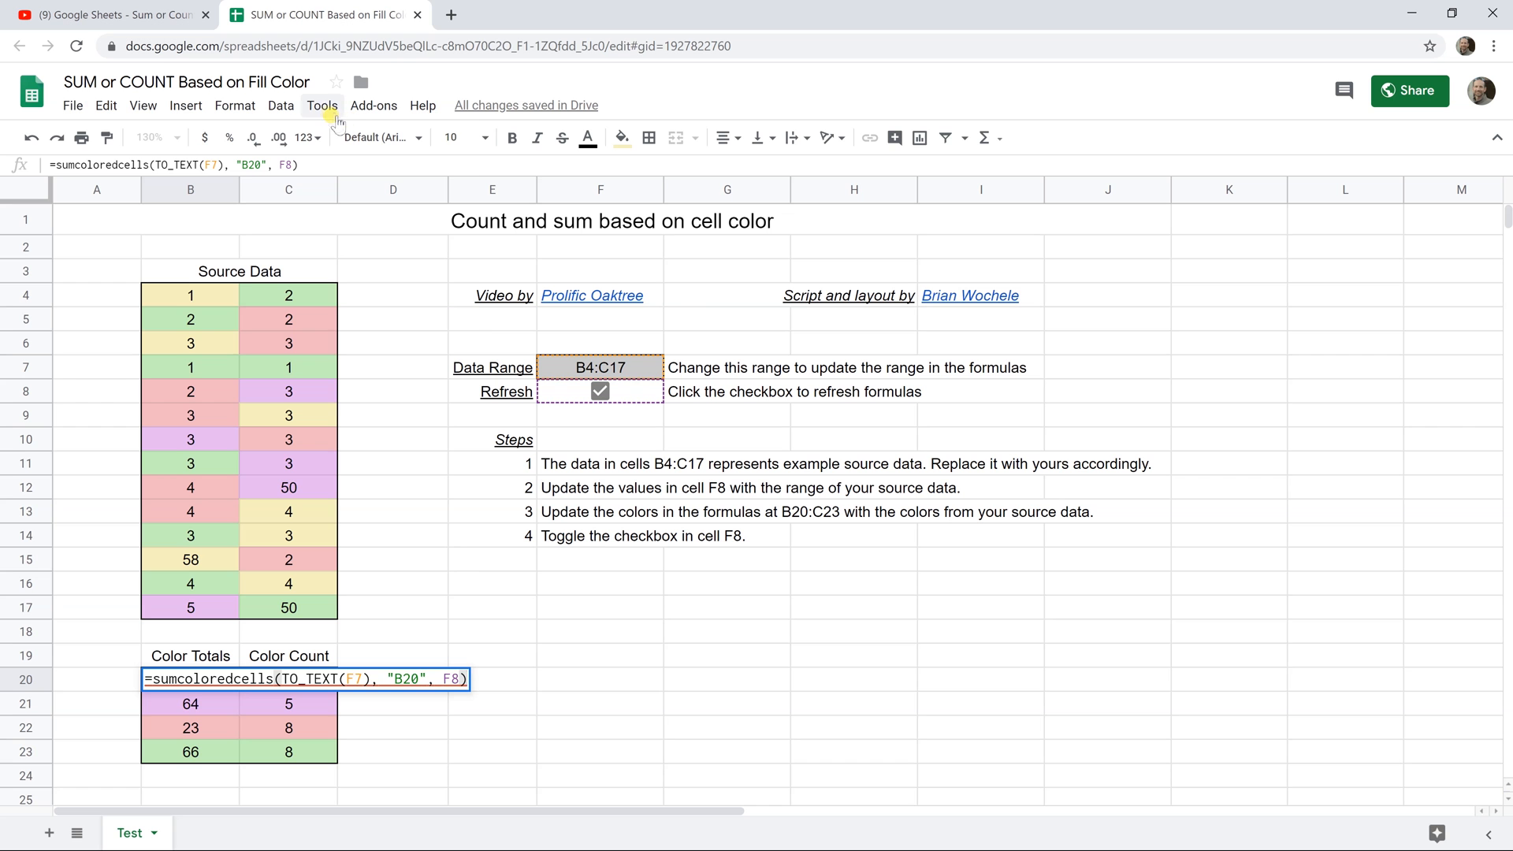
pyautogui.click(321, 105)
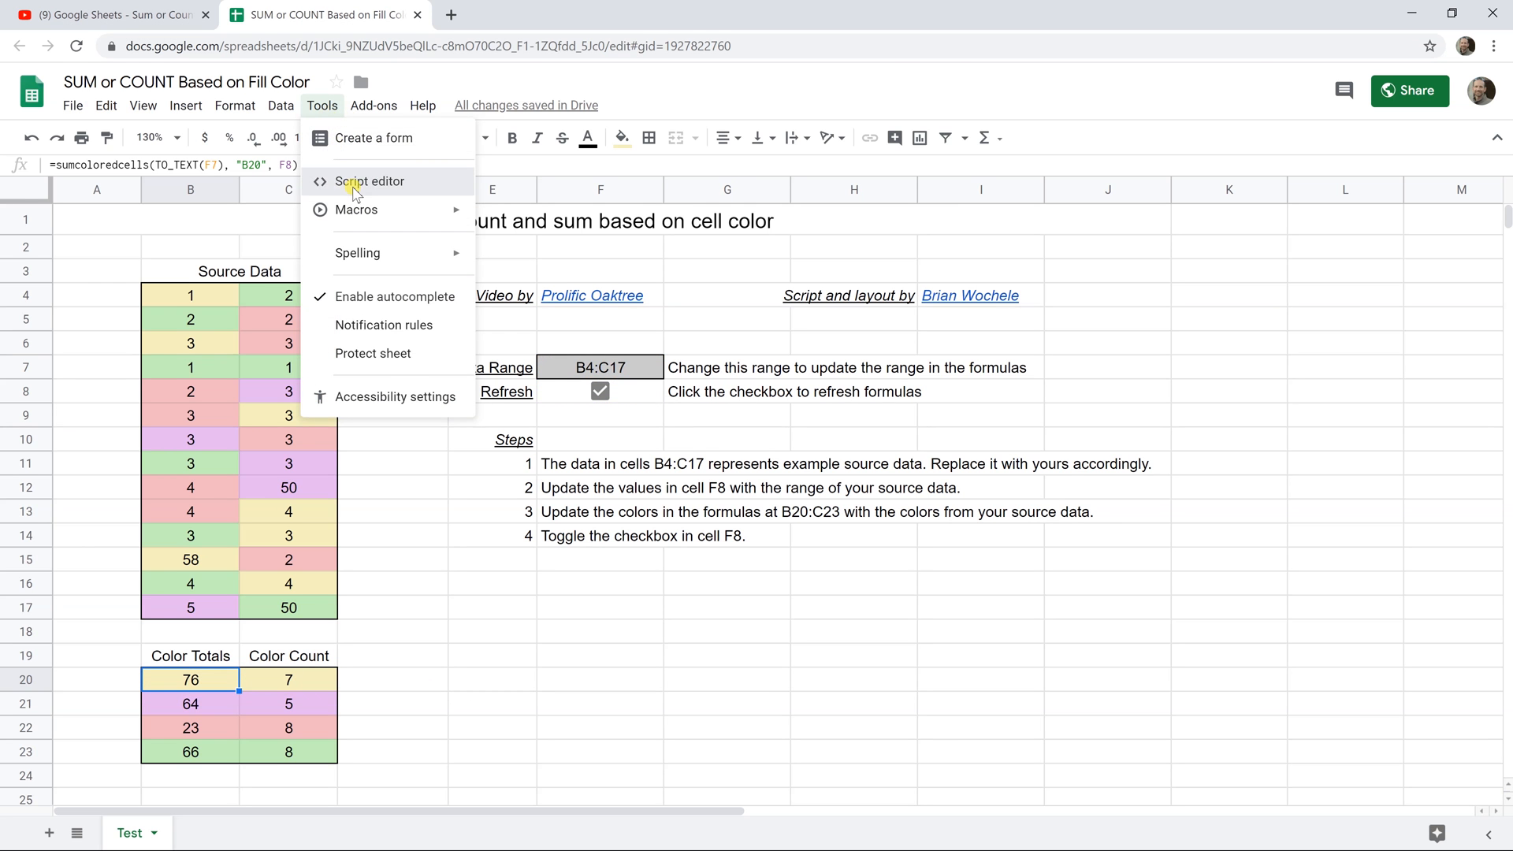
pyautogui.click(368, 182)
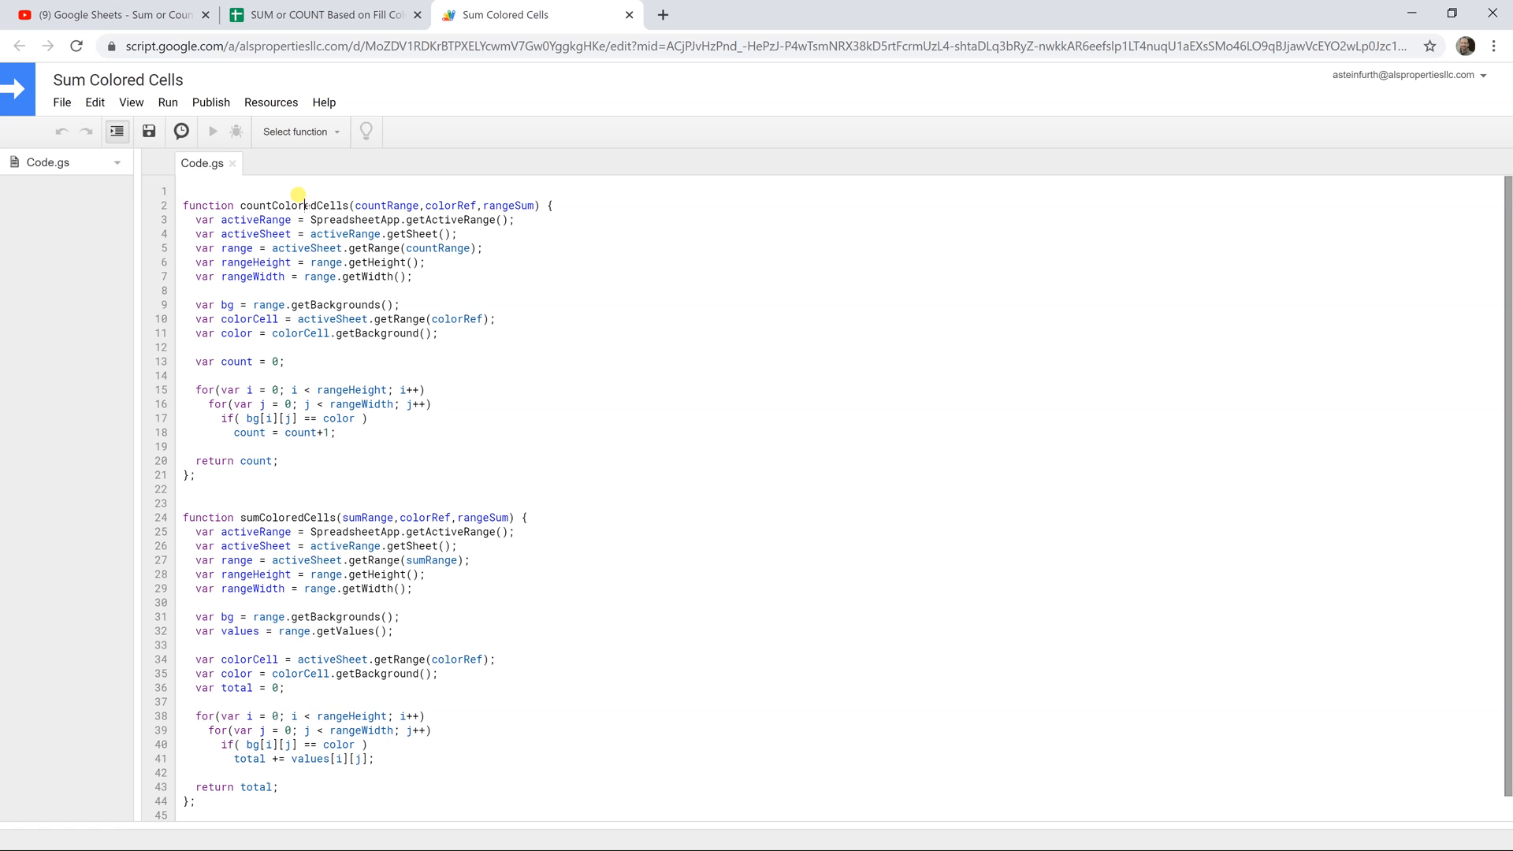
pyautogui.moveTo(279, 511)
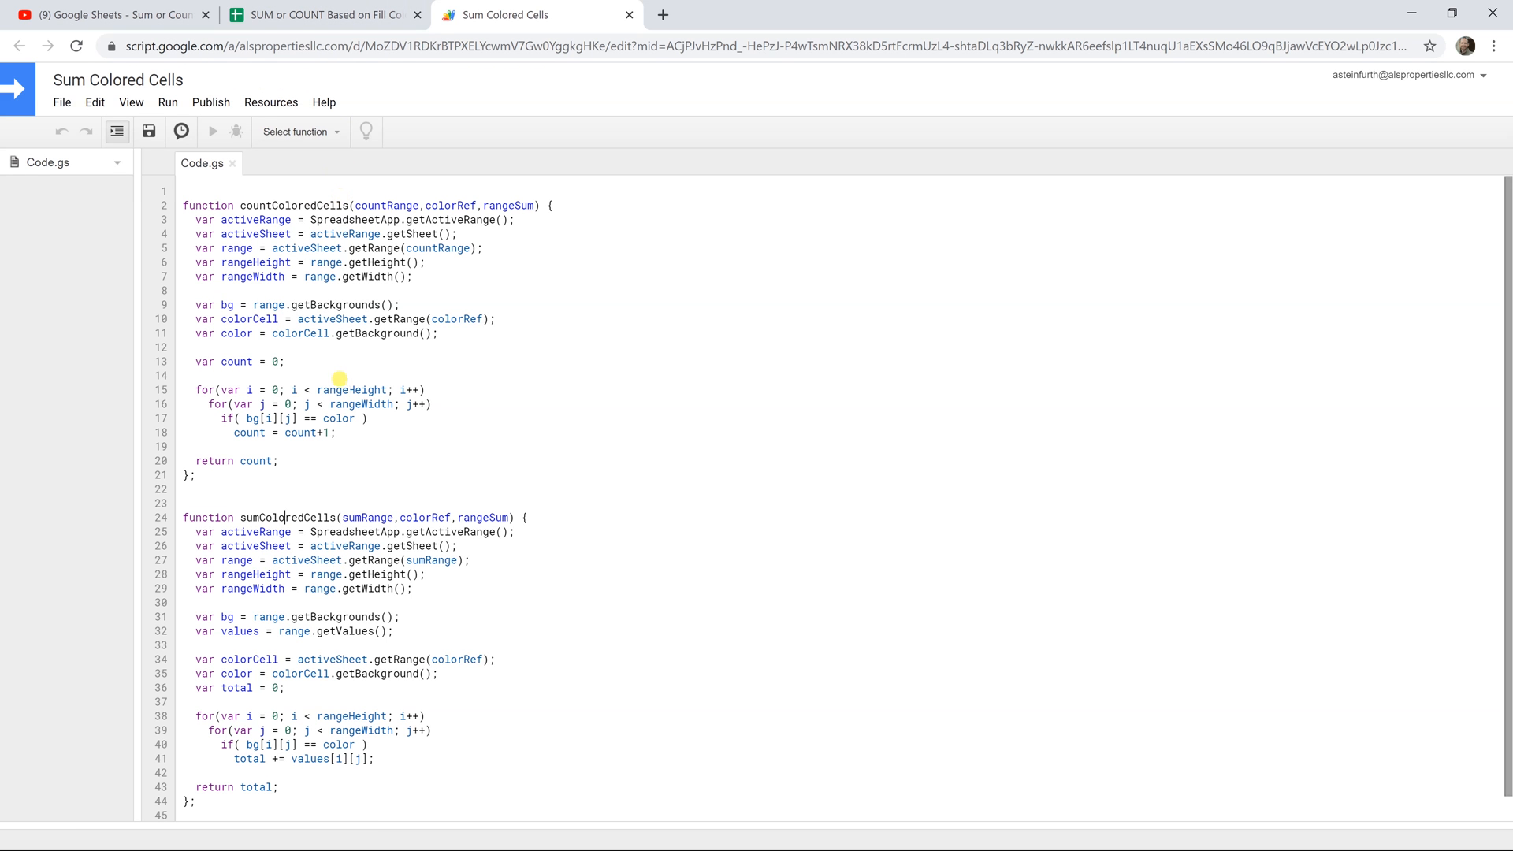
# Return to the spreadsheet tab after reading the countColoredCells and sumColoredCells code
pyautogui.click(323, 14)
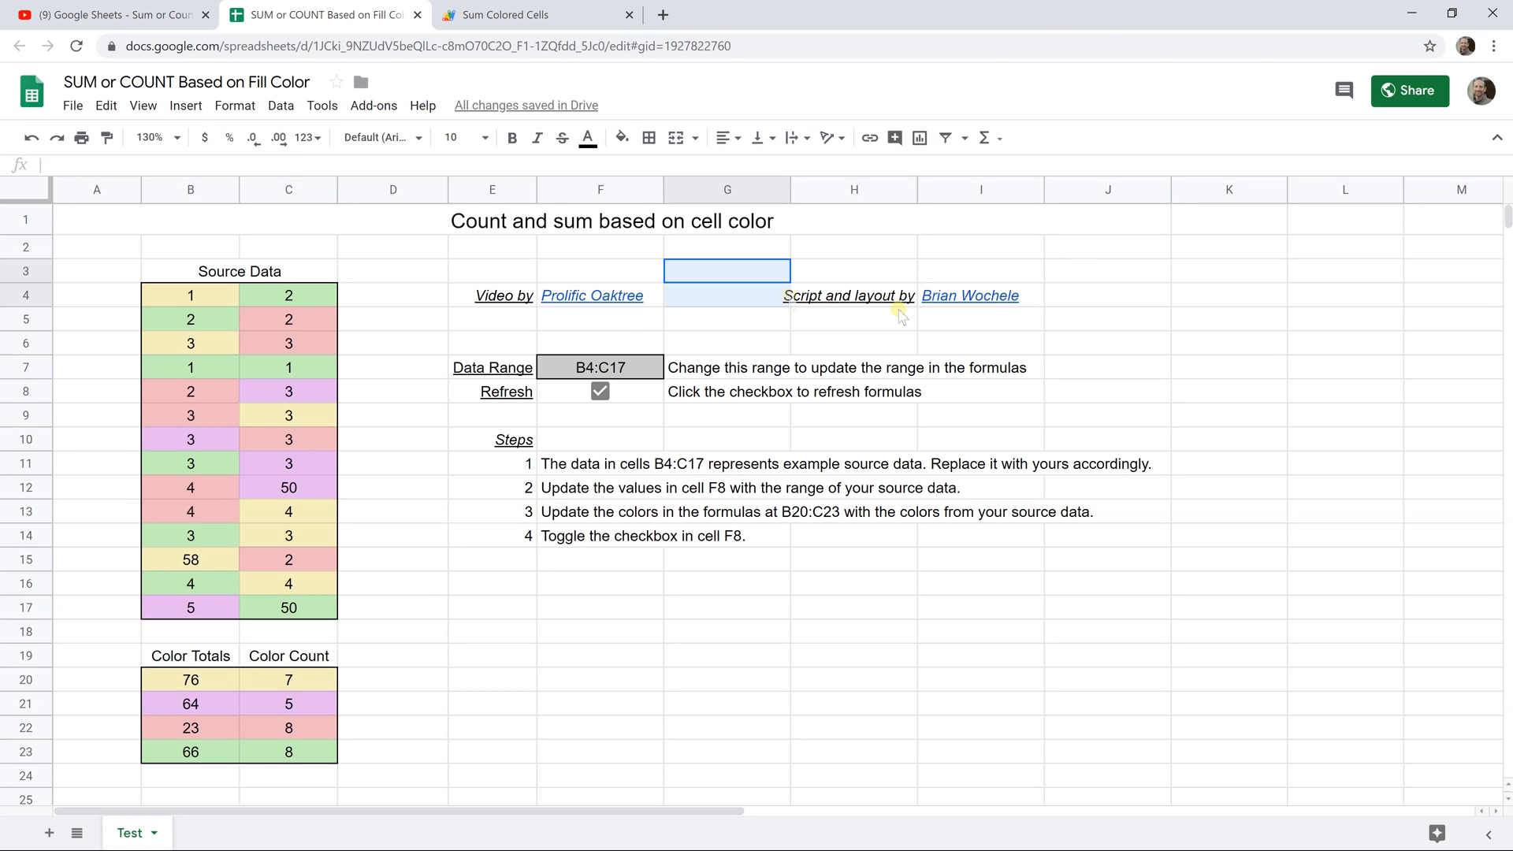
pyautogui.moveTo(727, 270); pyautogui.dragTo(1032, 319)
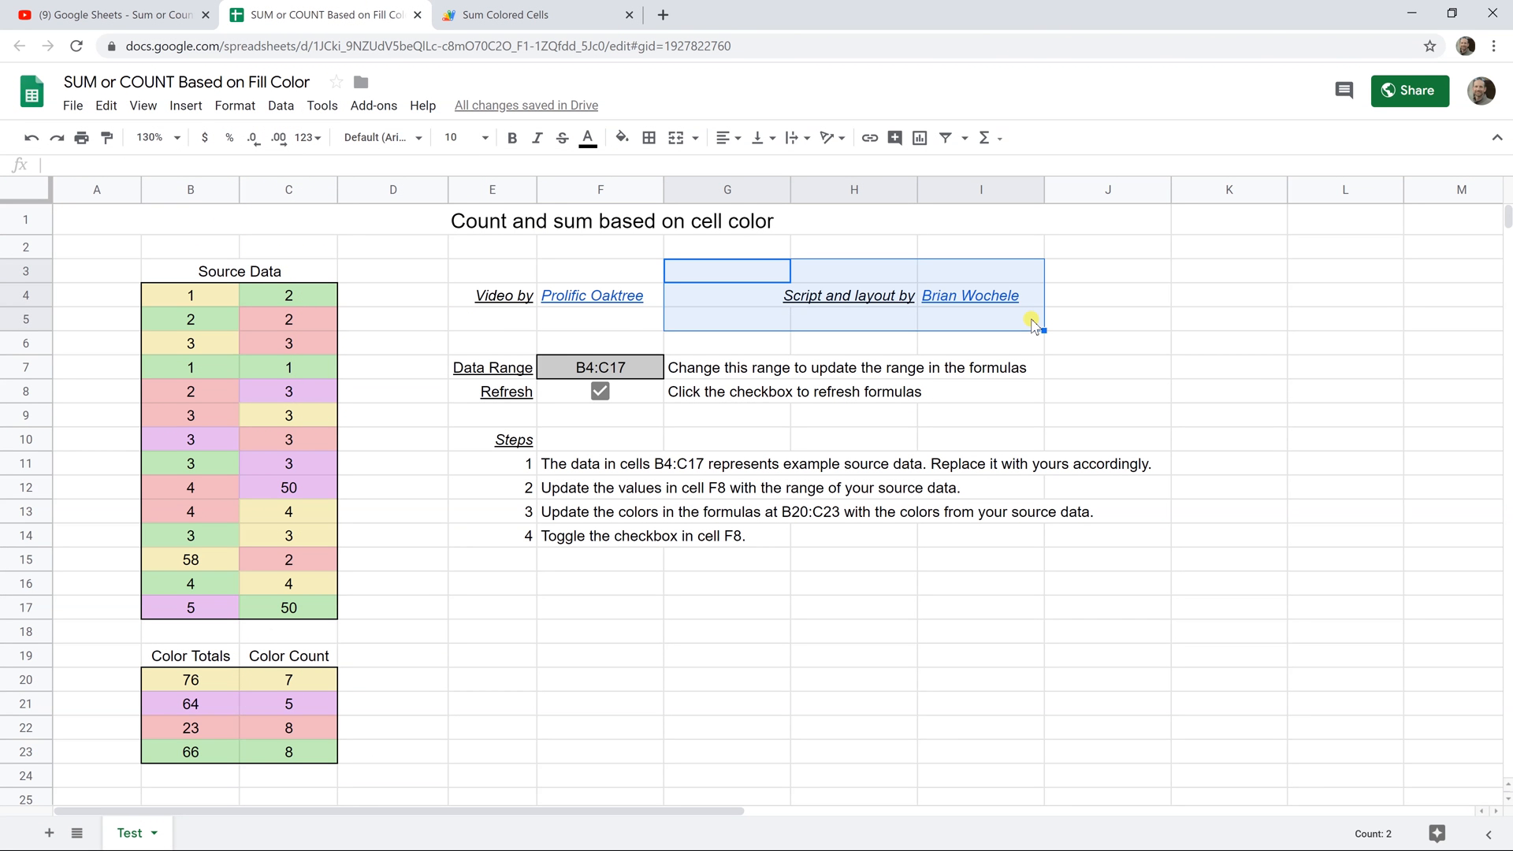
pyautogui.moveTo(994, 322)
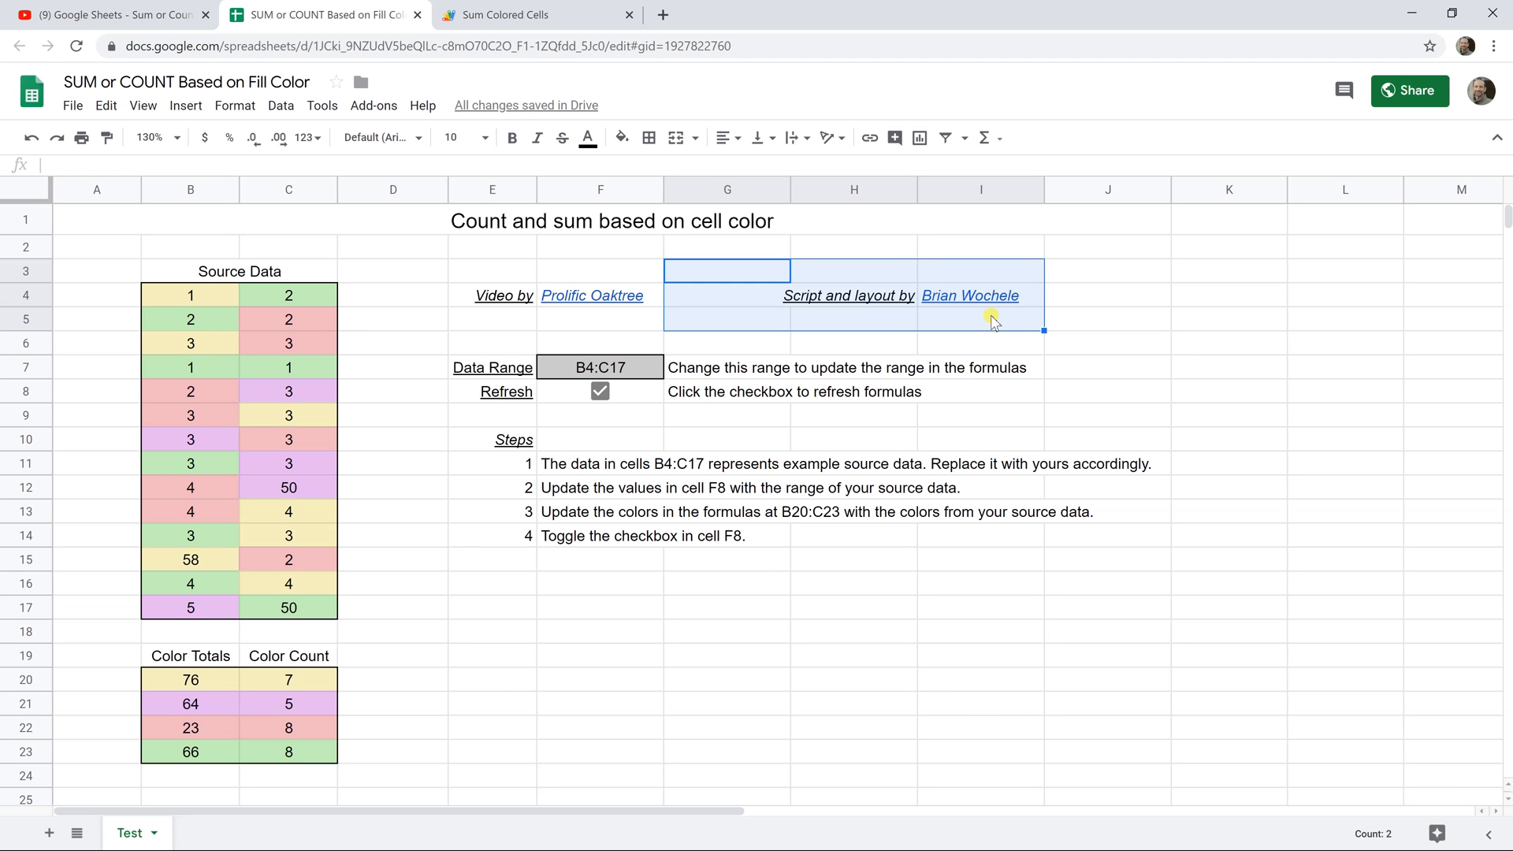
pyautogui.moveTo(777, 465)
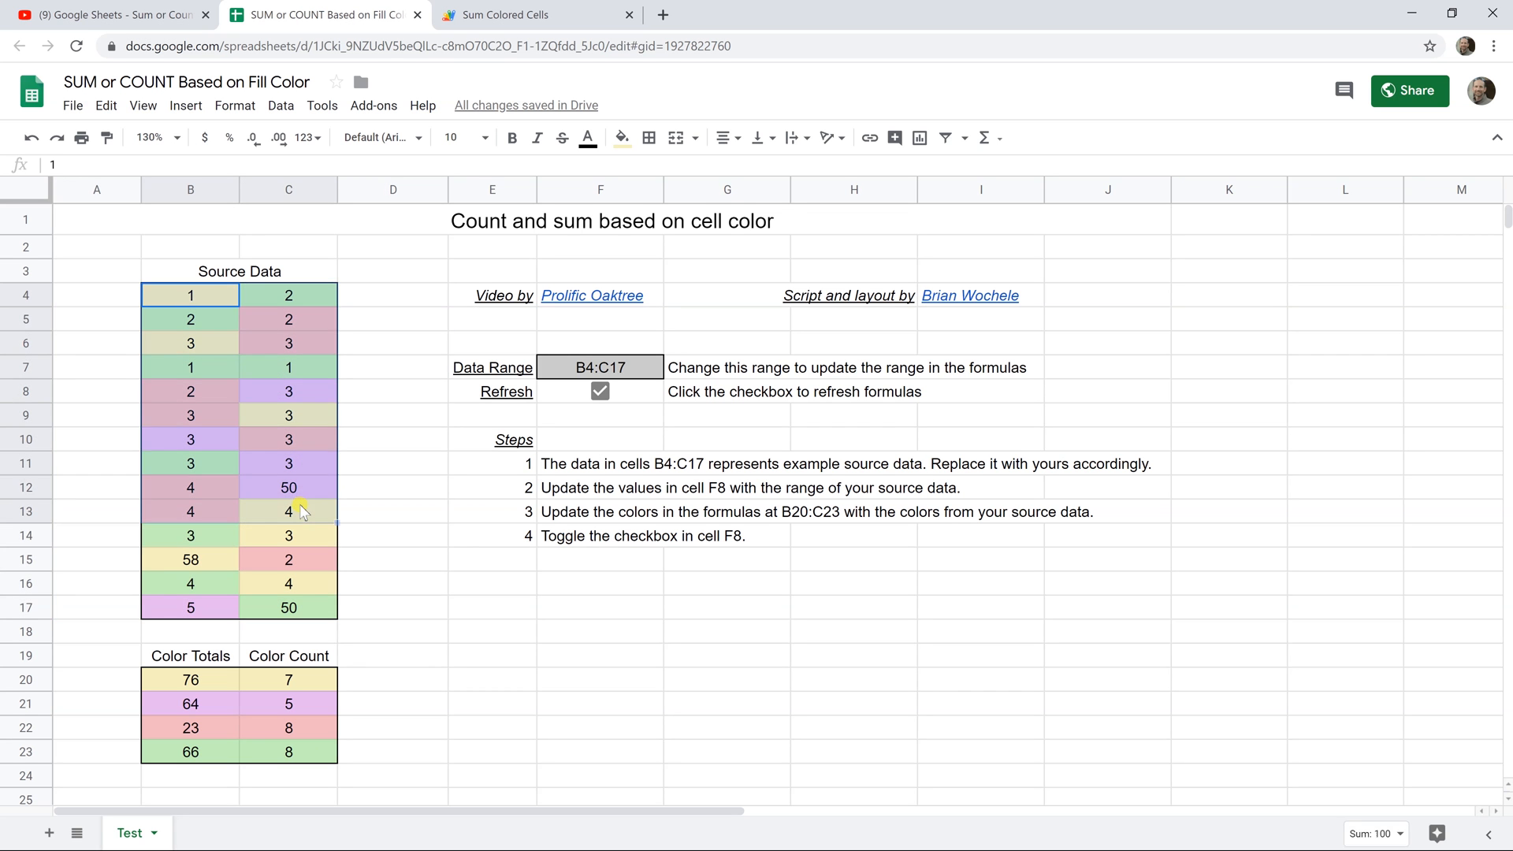
pyautogui.click(392, 463)
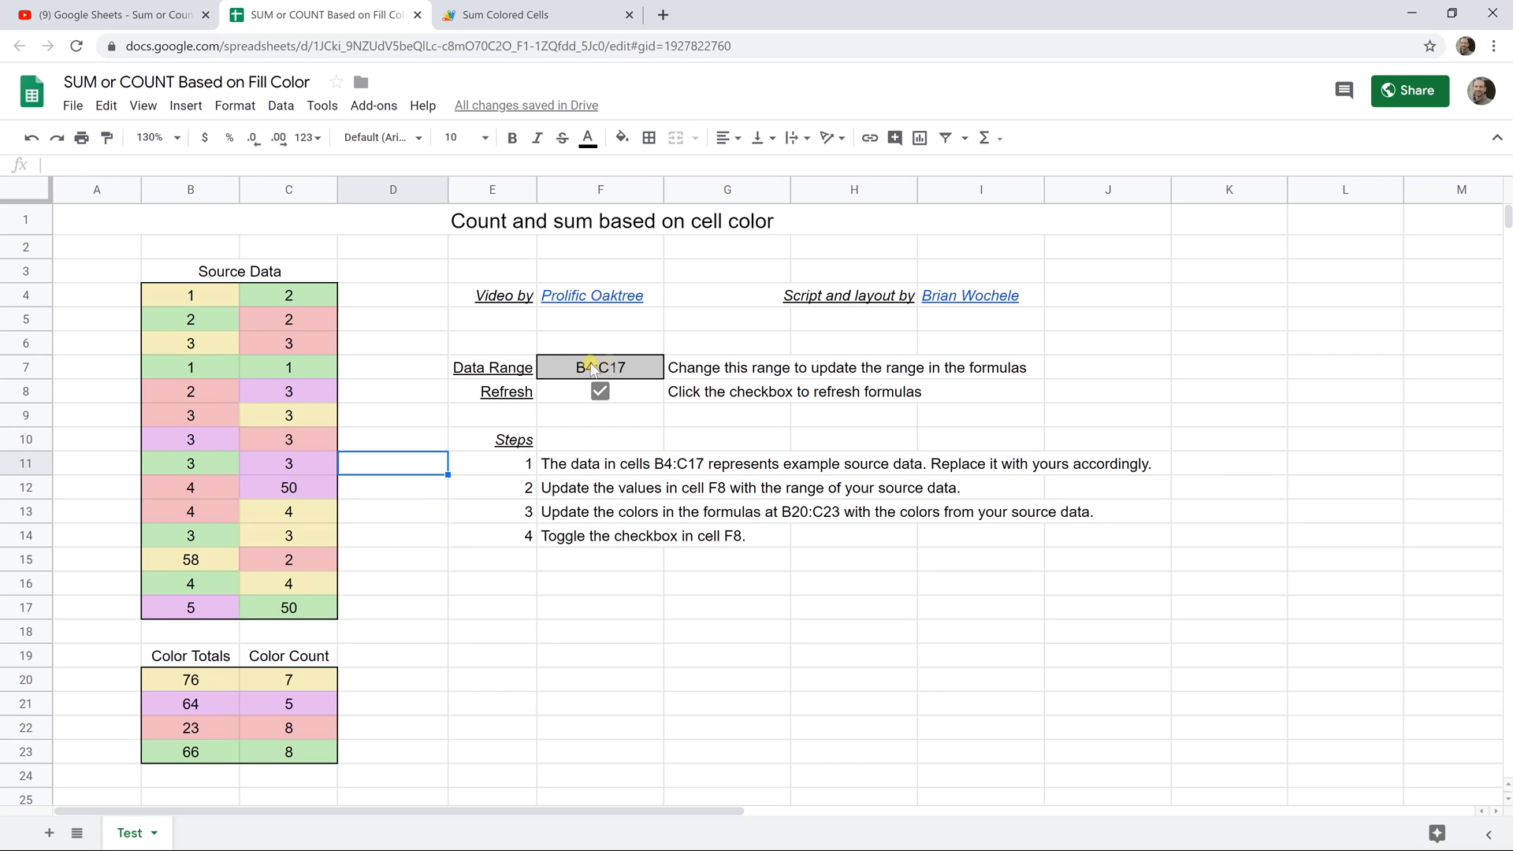
pyautogui.click(599, 367)
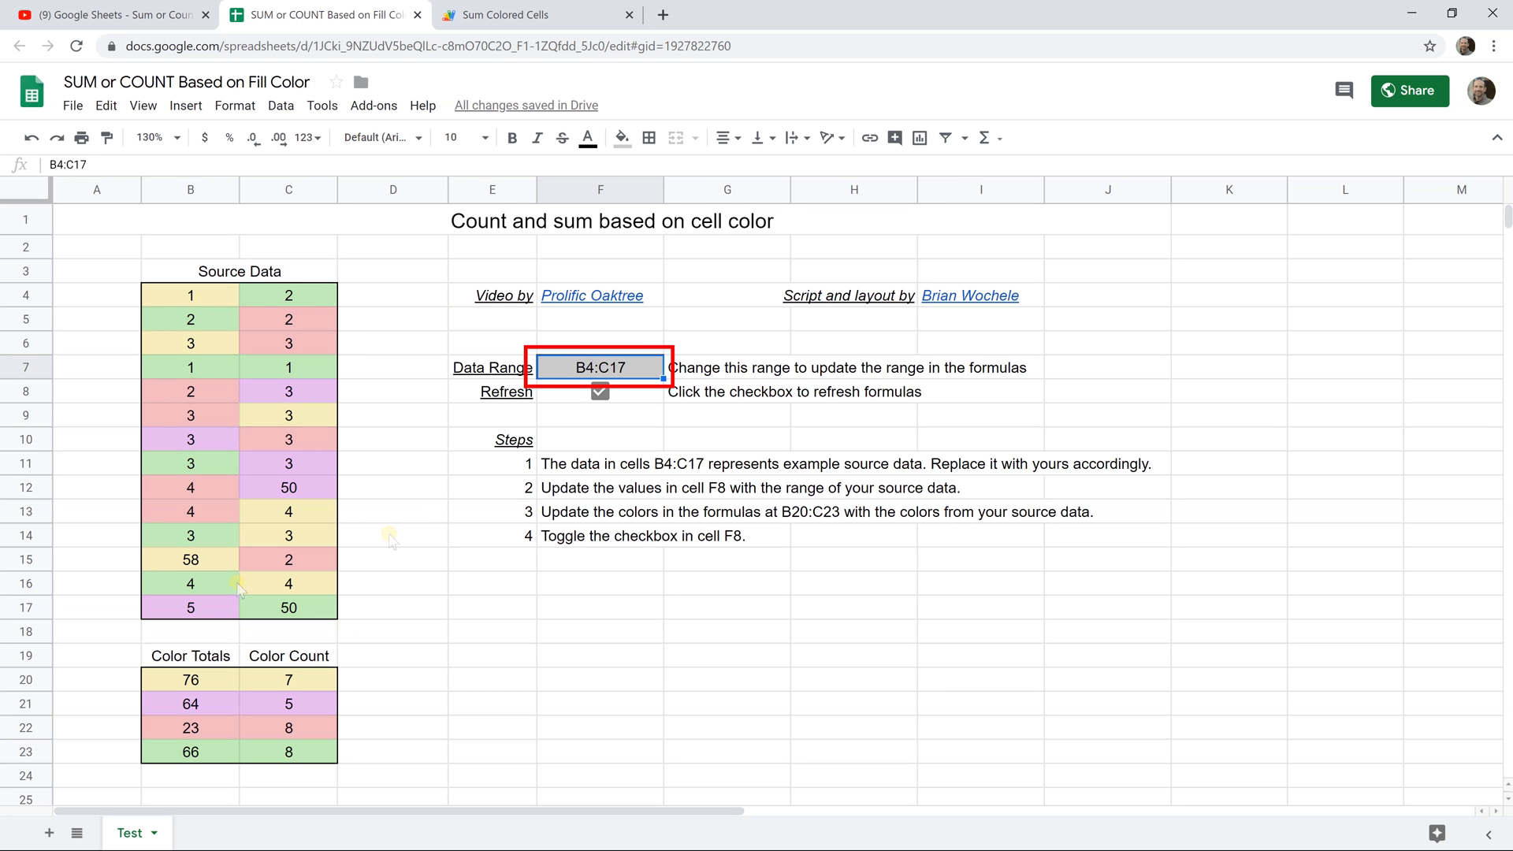
pyautogui.click(190, 679)
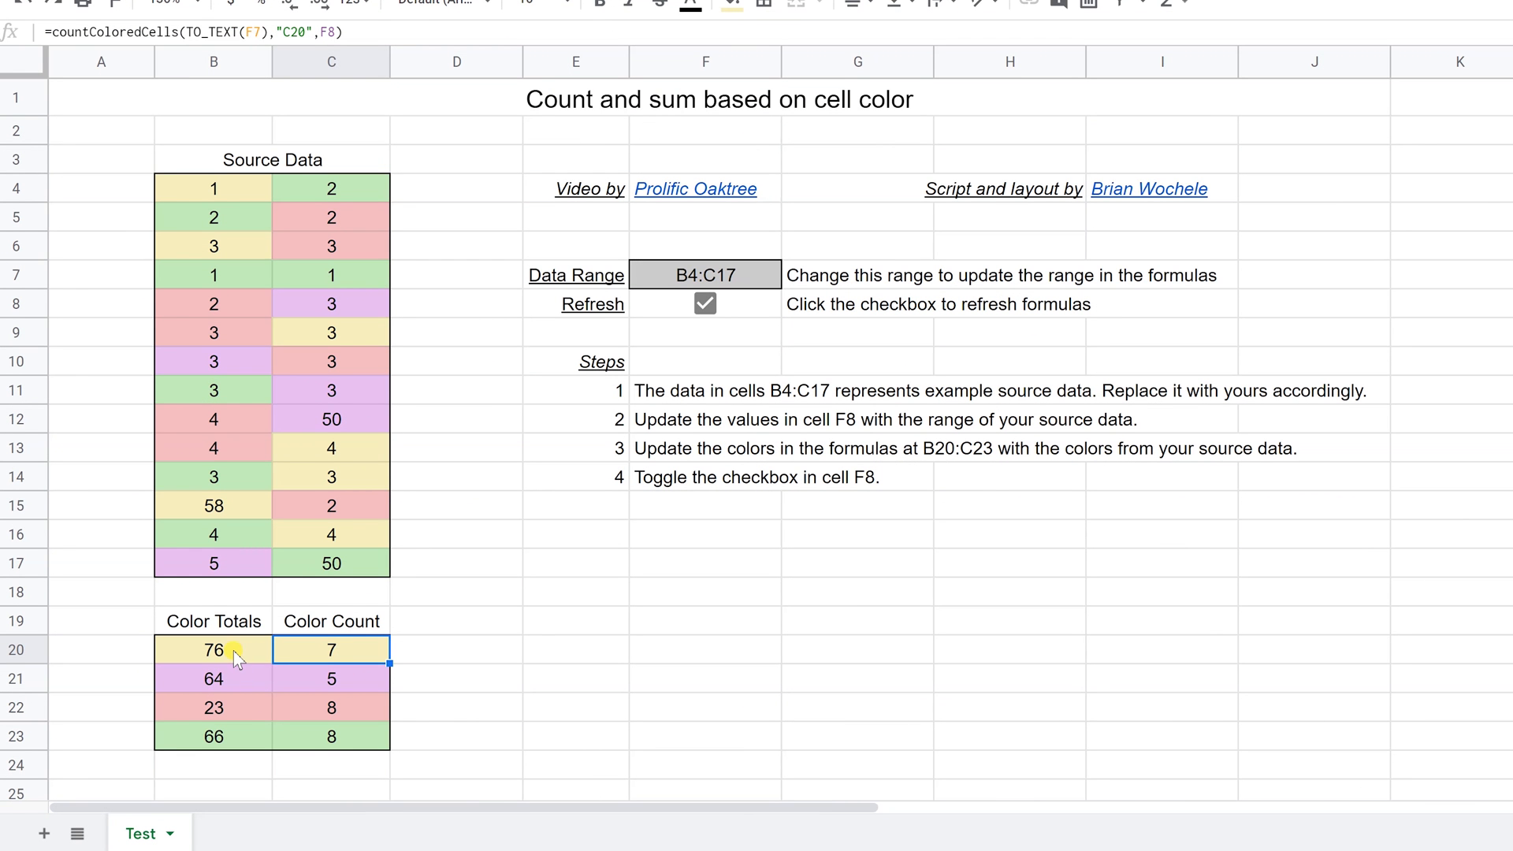
pyautogui.click(214, 649)
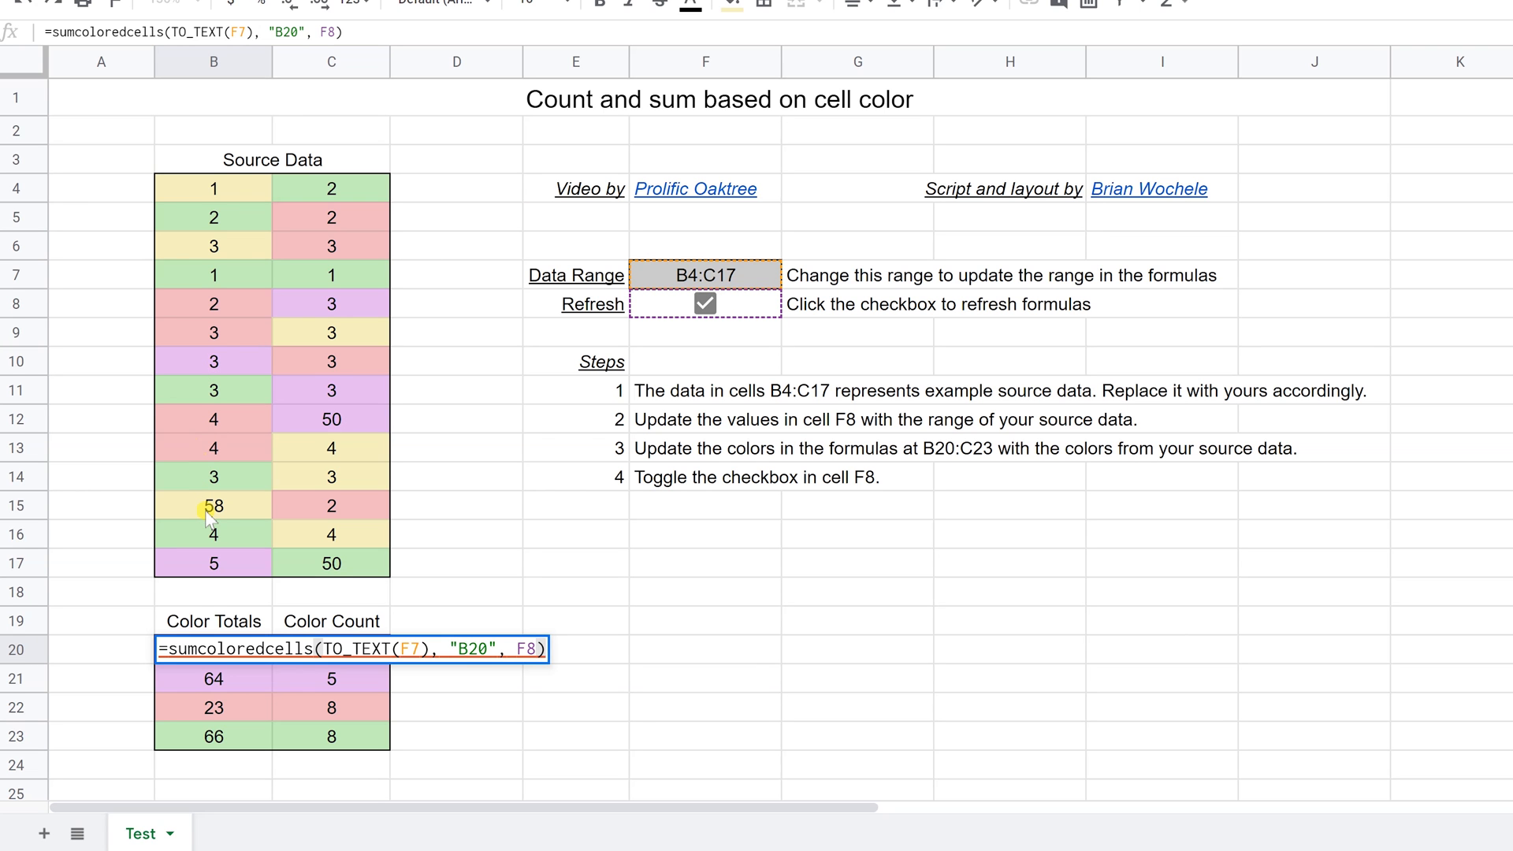
pyautogui.moveTo(230, 567)
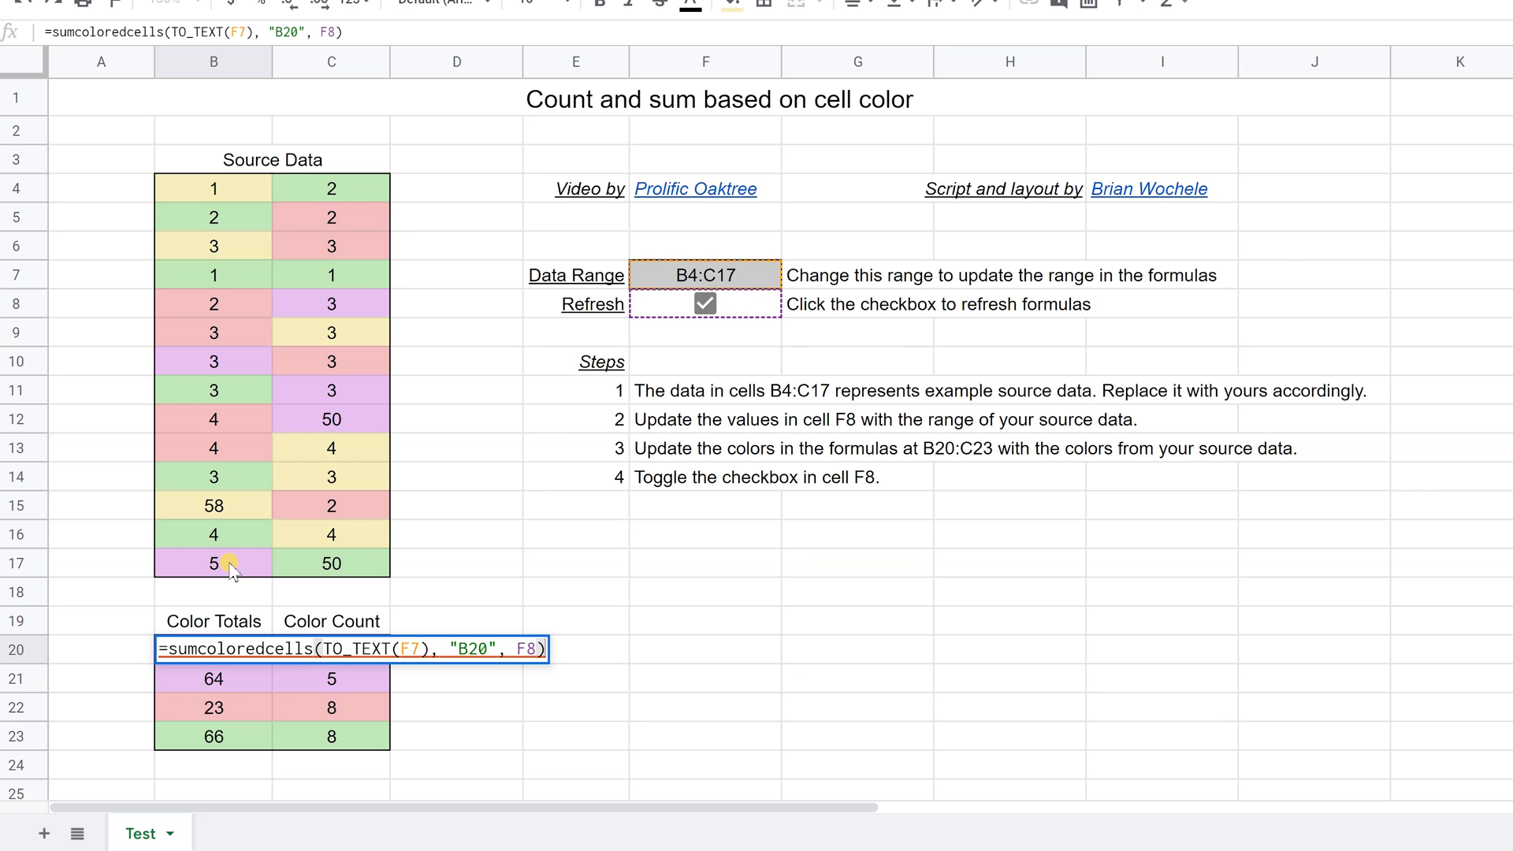
pyautogui.moveTo(236, 622)
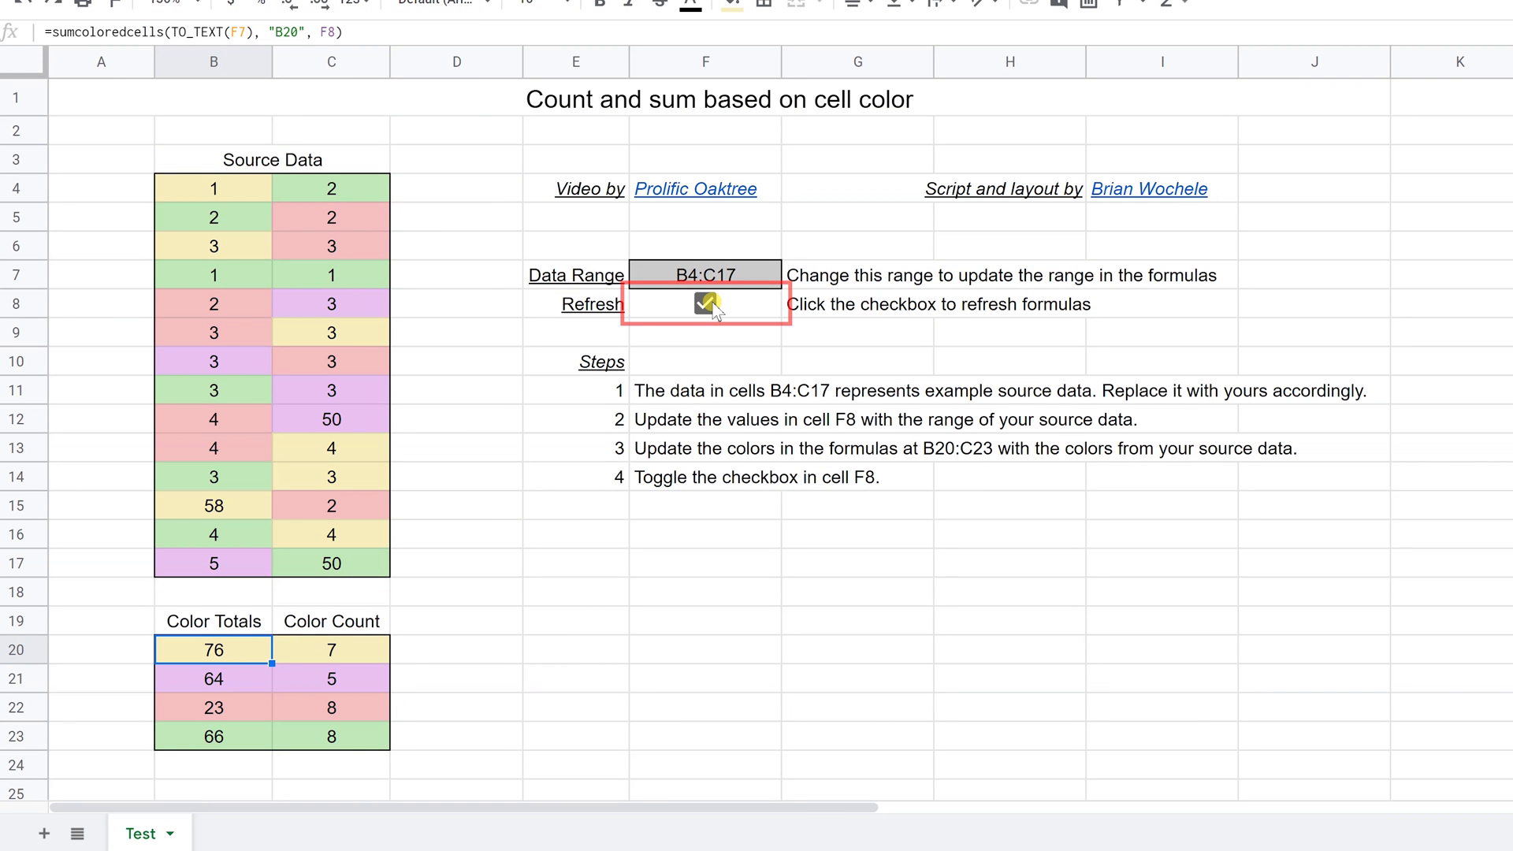
# Toggle the F8 Refresh checkbox so totals recalculate to 76, 64, 23, 66
pyautogui.click(706, 304)
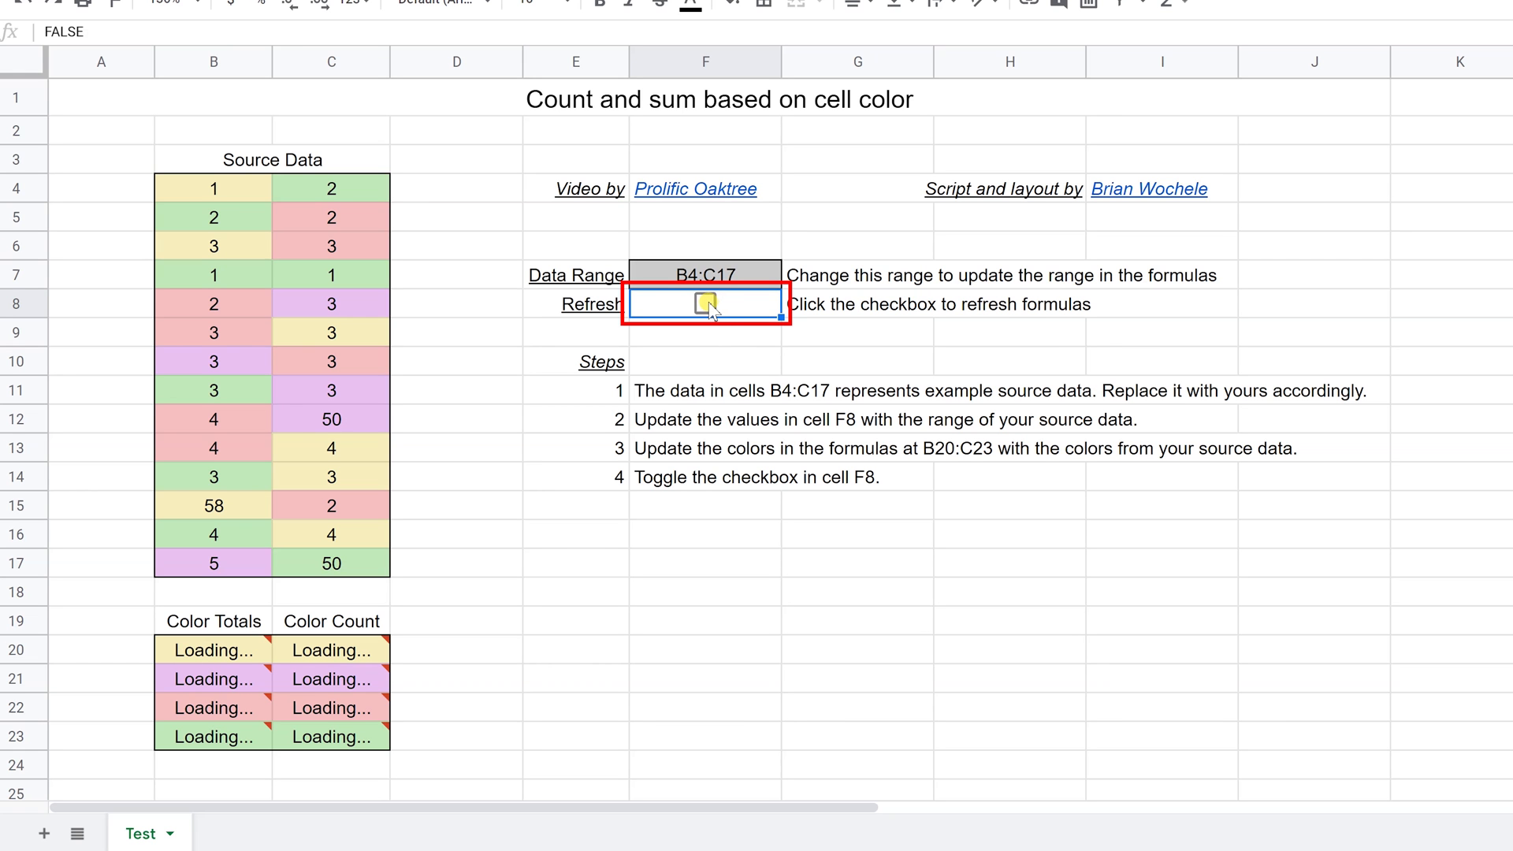
pyautogui.click(704, 303)
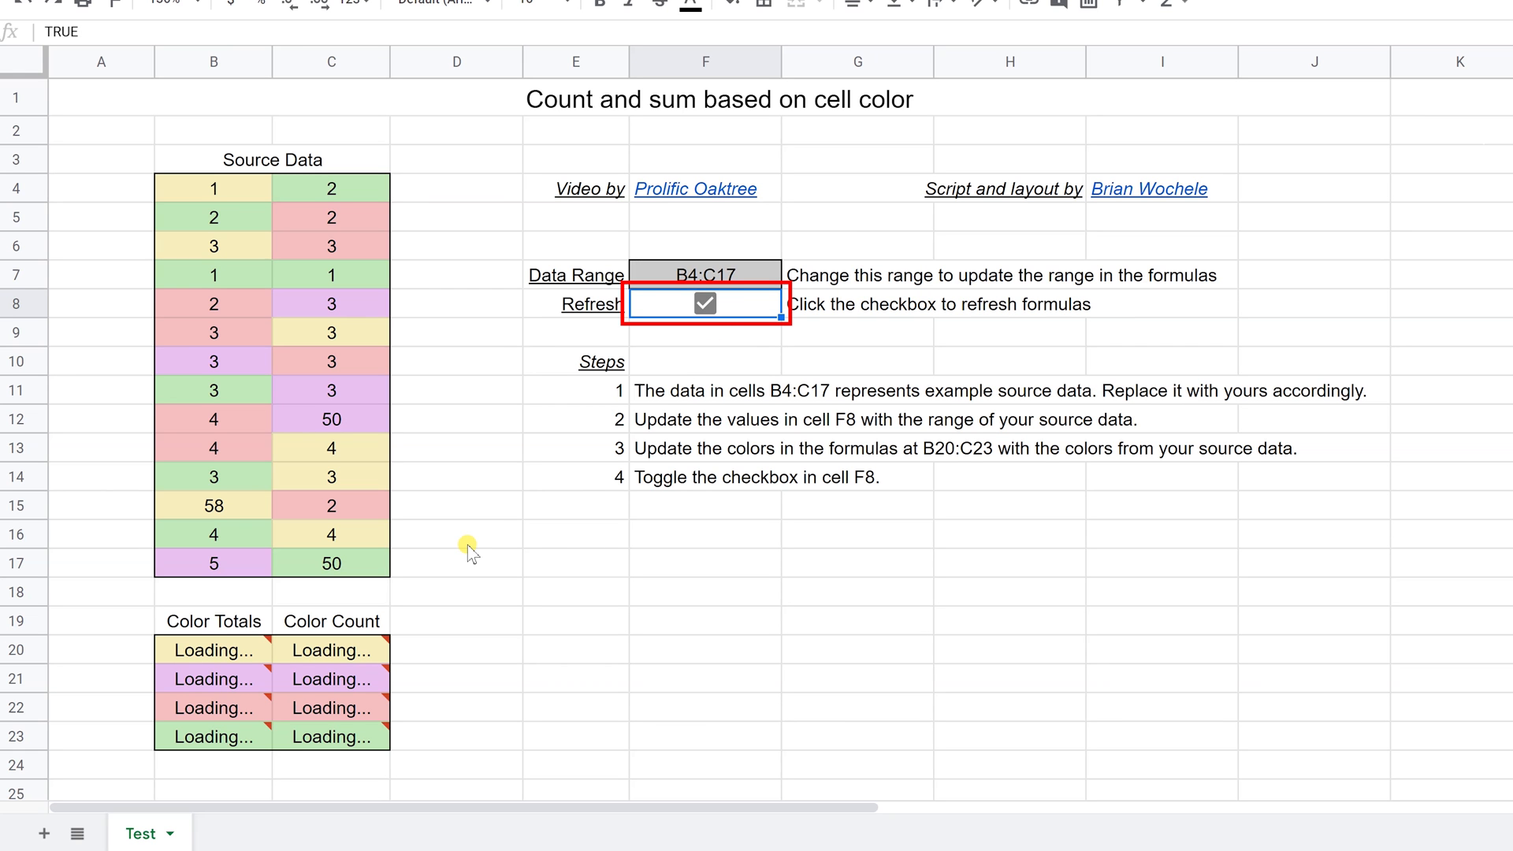
pyautogui.click(703, 304)
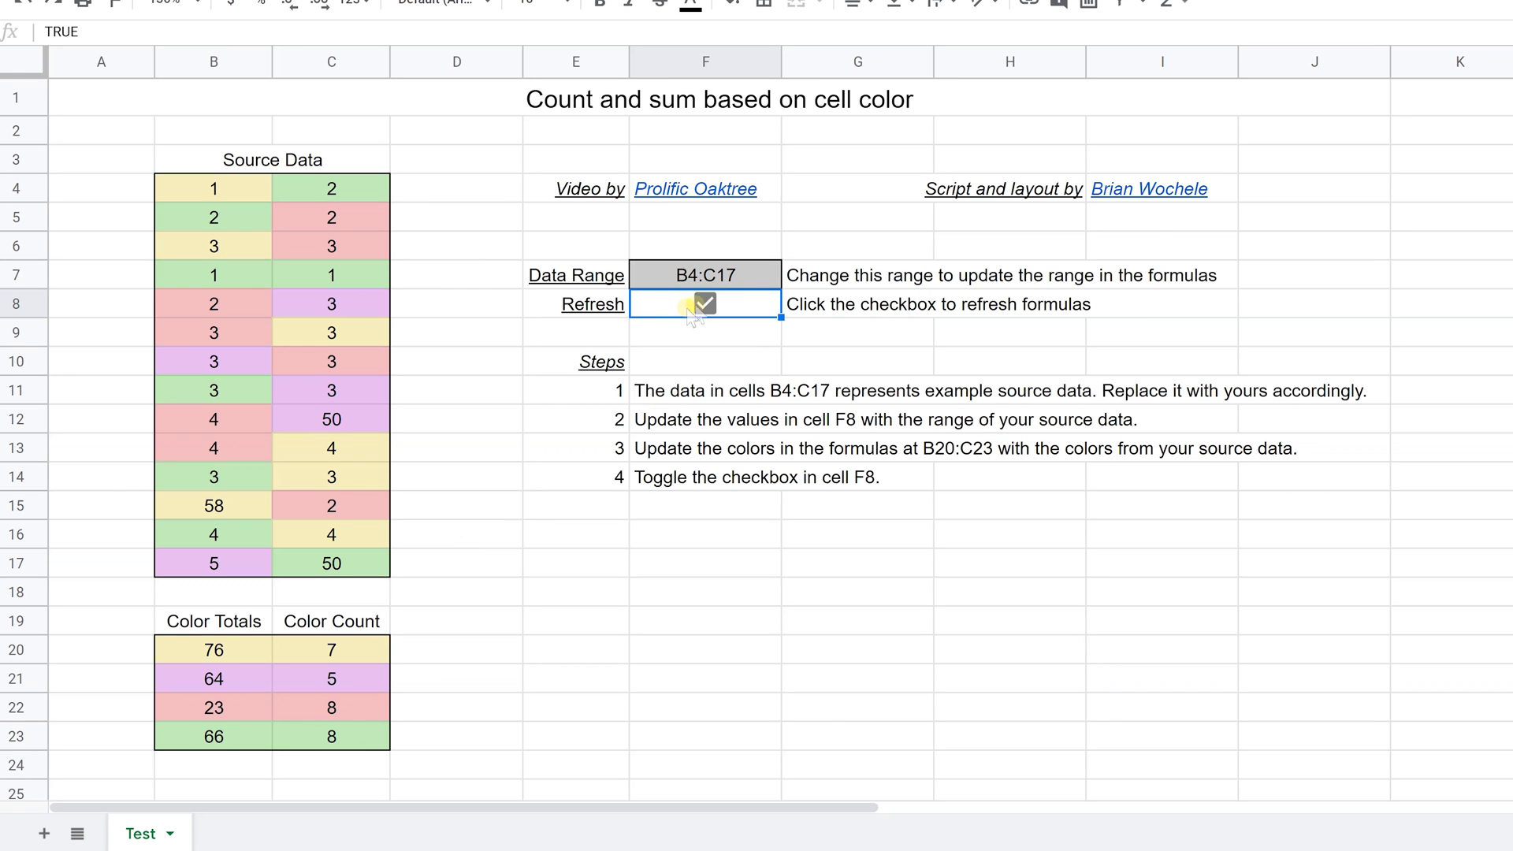
pyautogui.moveTo(464, 565)
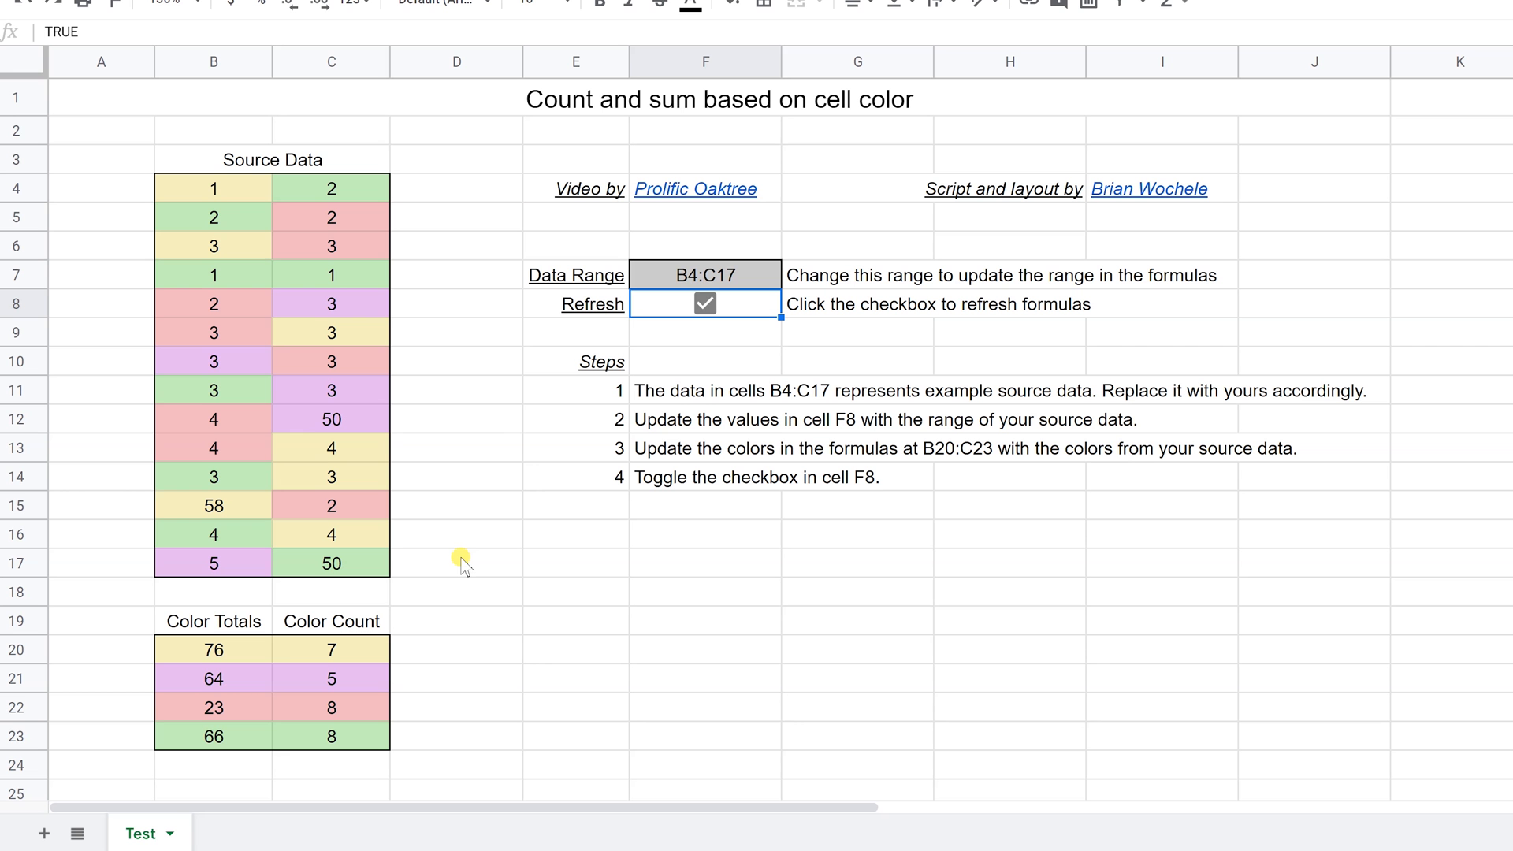
pyautogui.moveTo(627, 486)
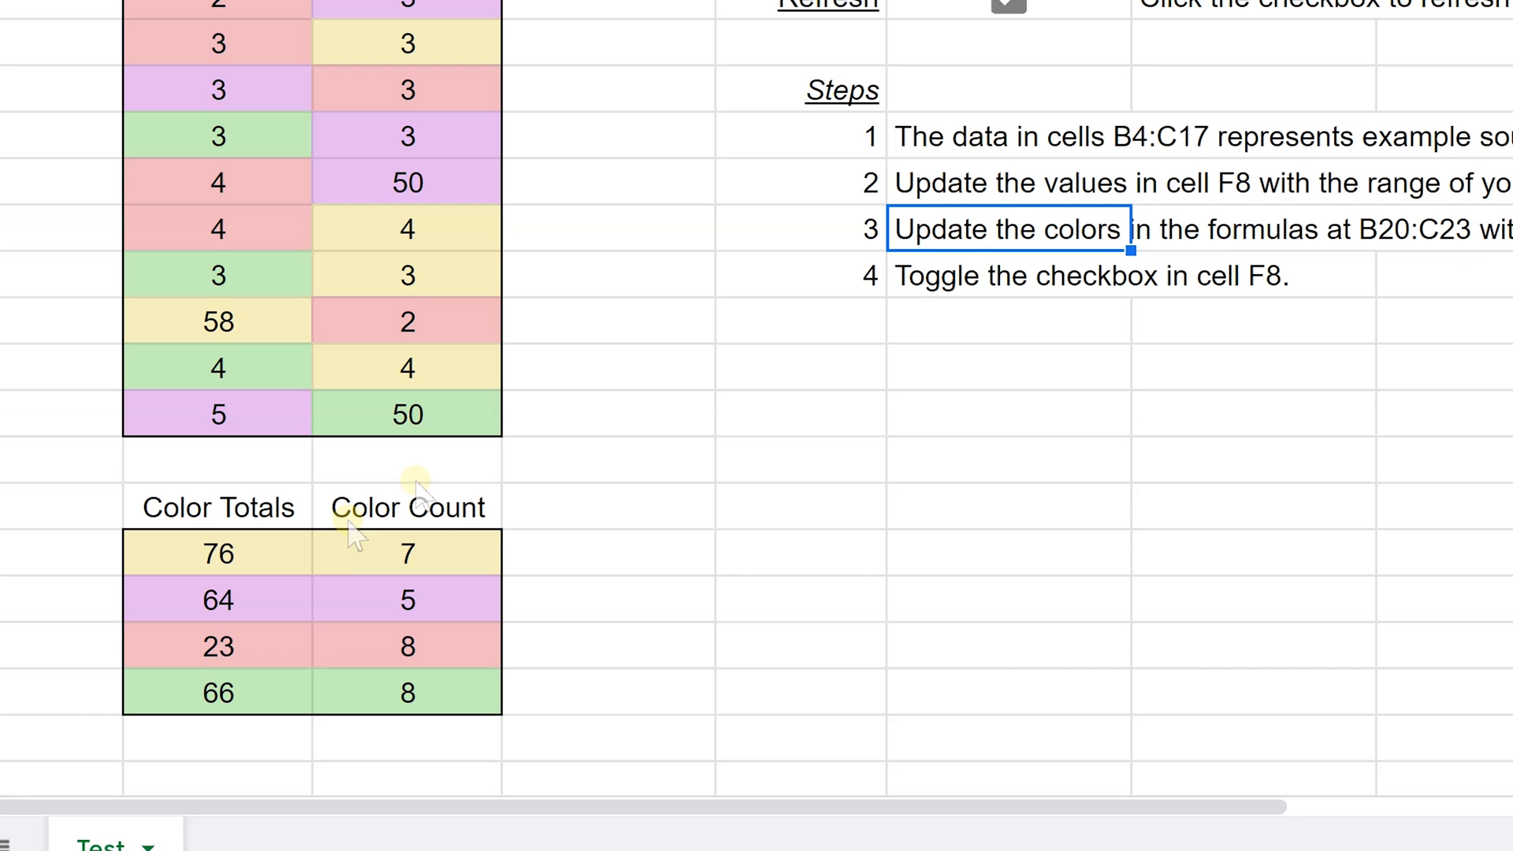
pyautogui.click(406, 599)
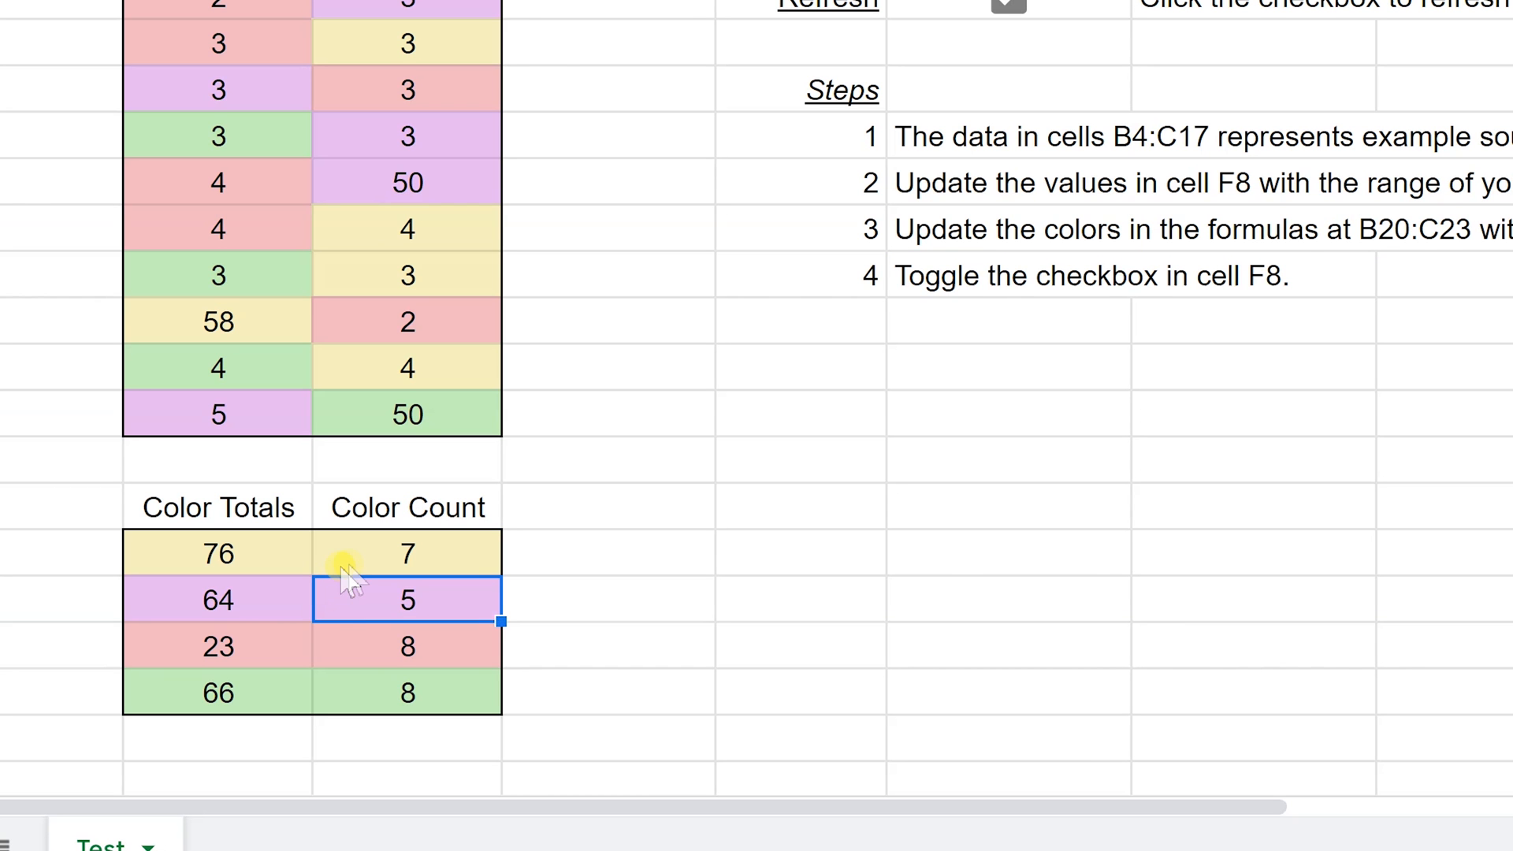
pyautogui.click(406, 553)
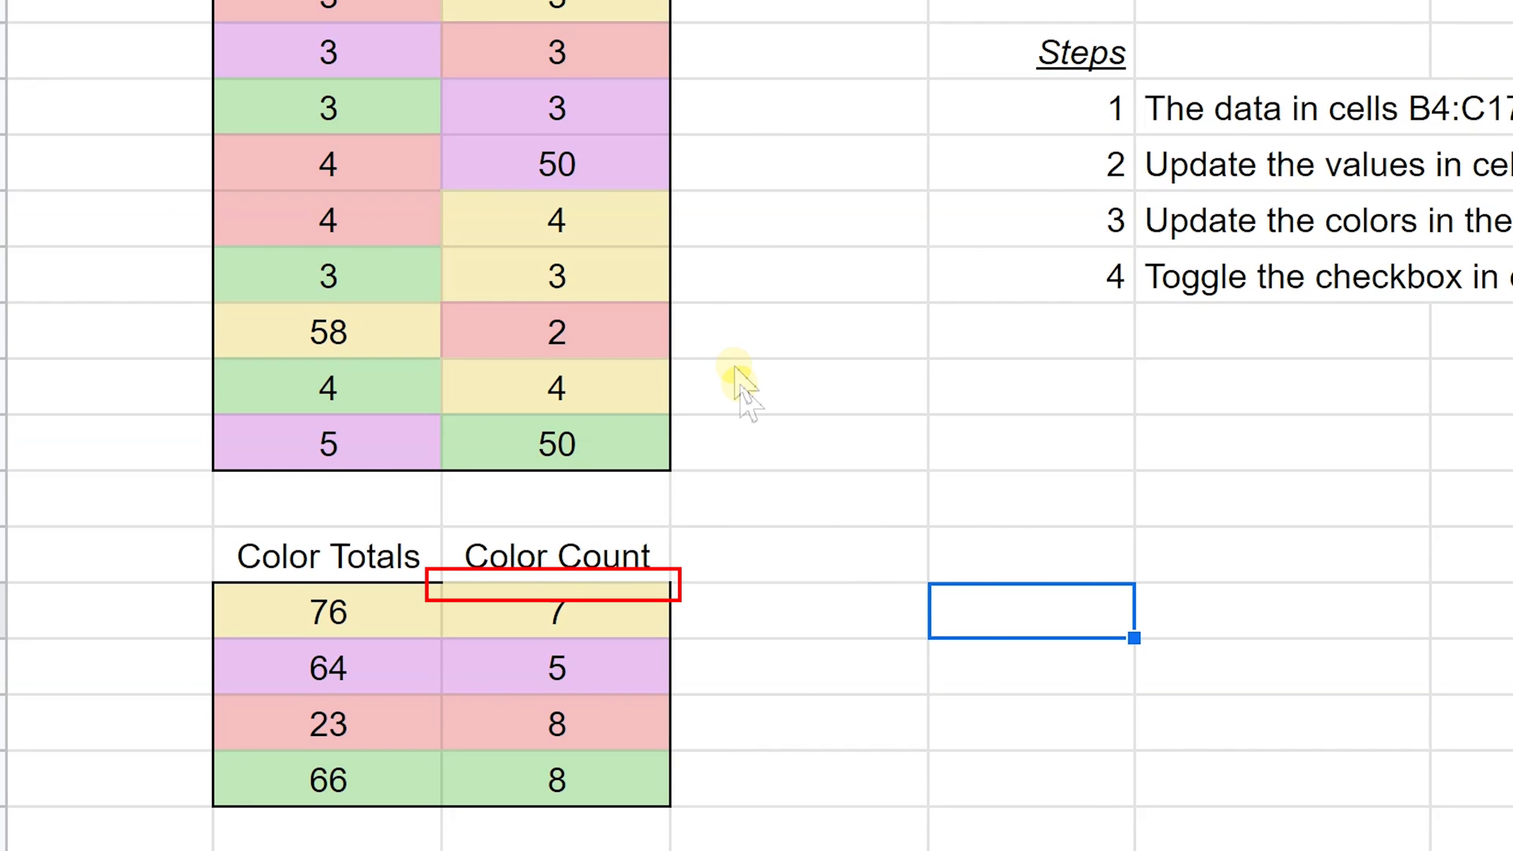
pyautogui.moveTo(632, 279)
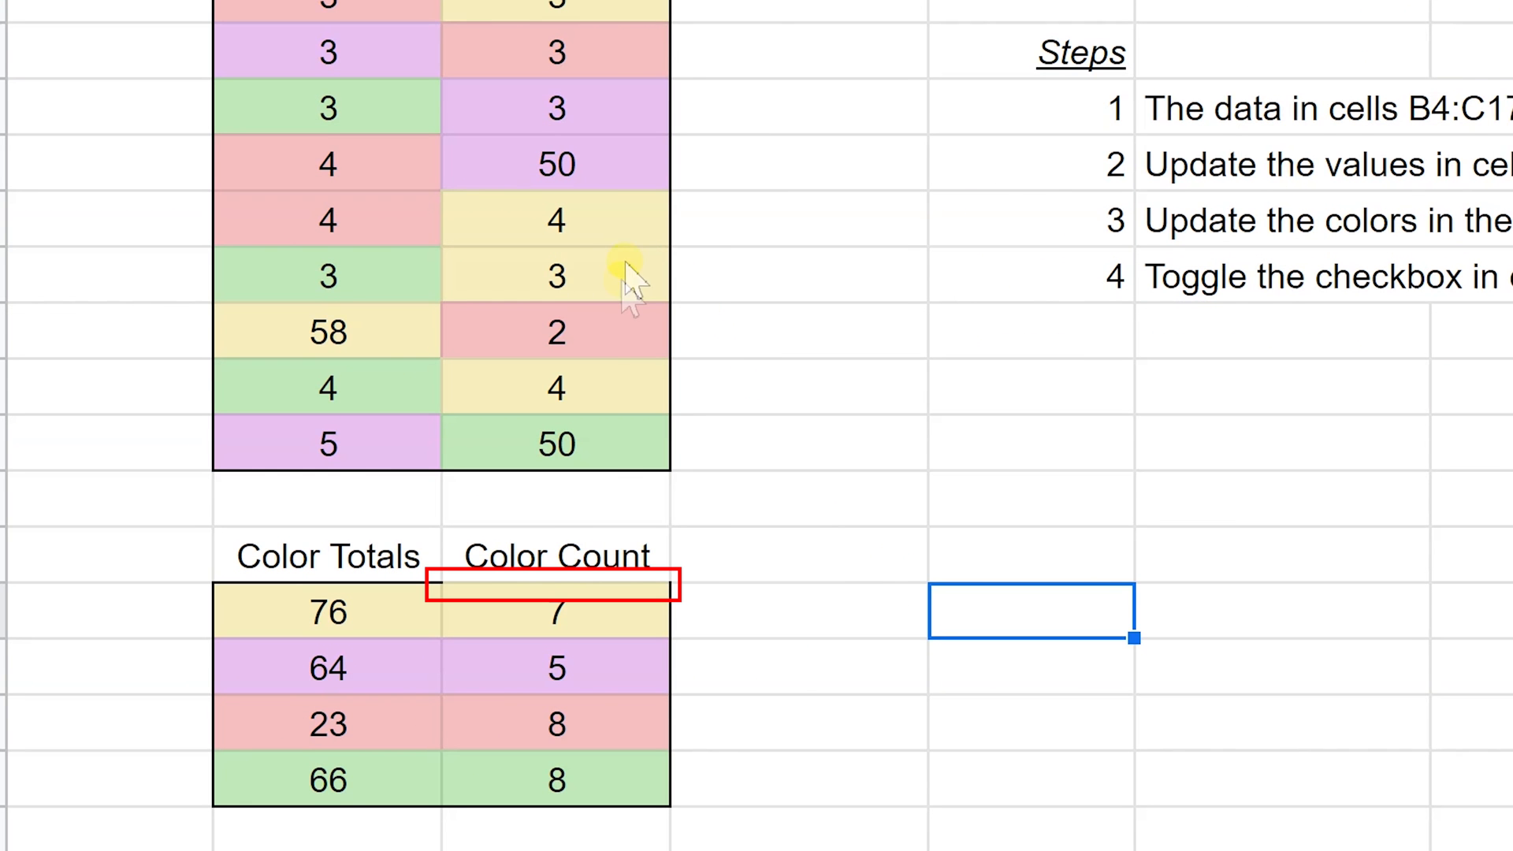
pyautogui.moveTo(632, 448)
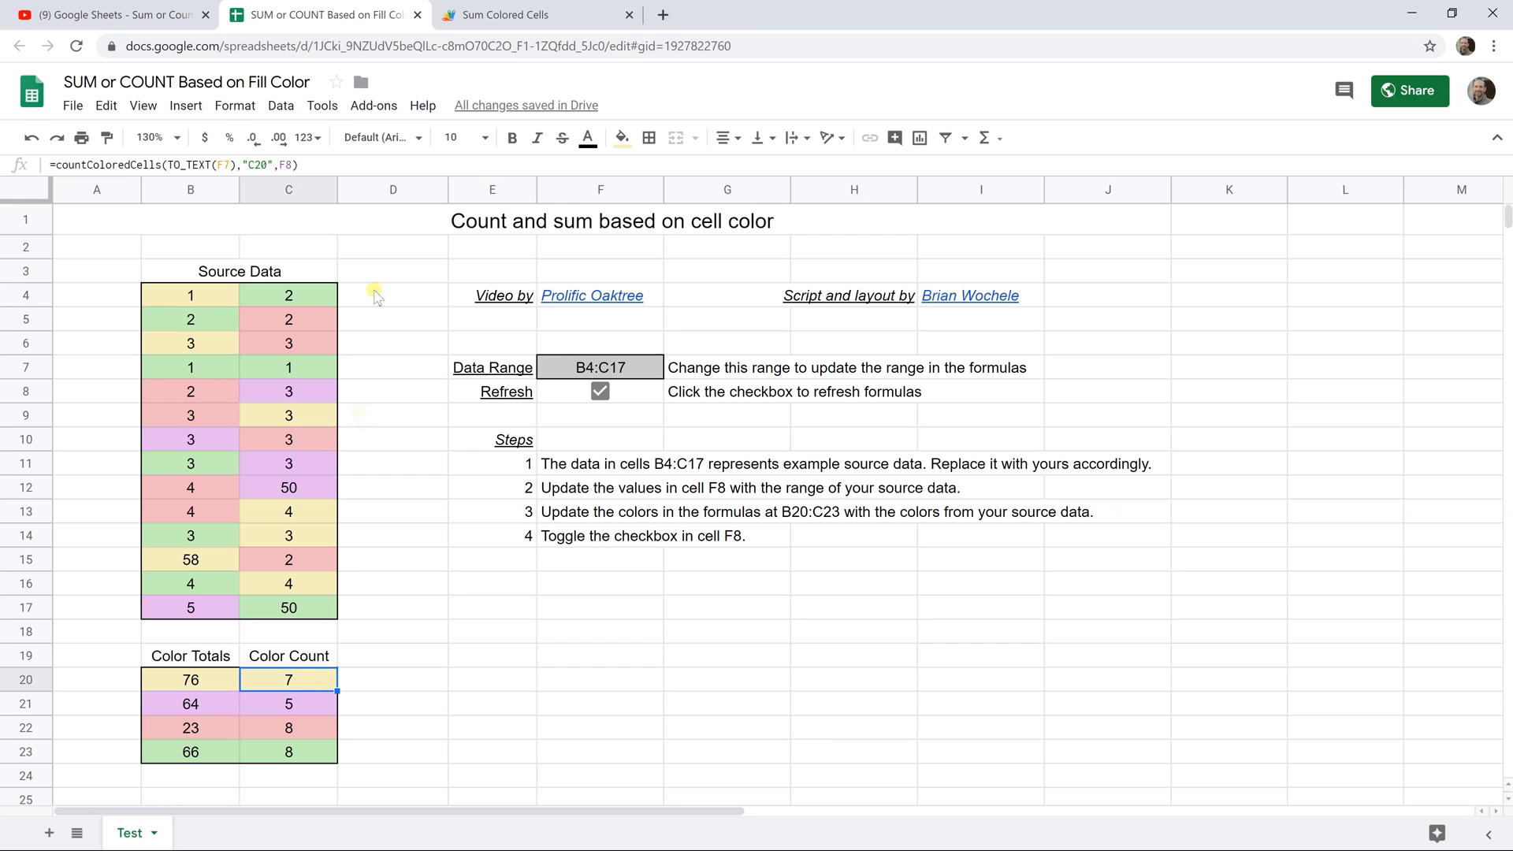
pyautogui.click(649, 137)
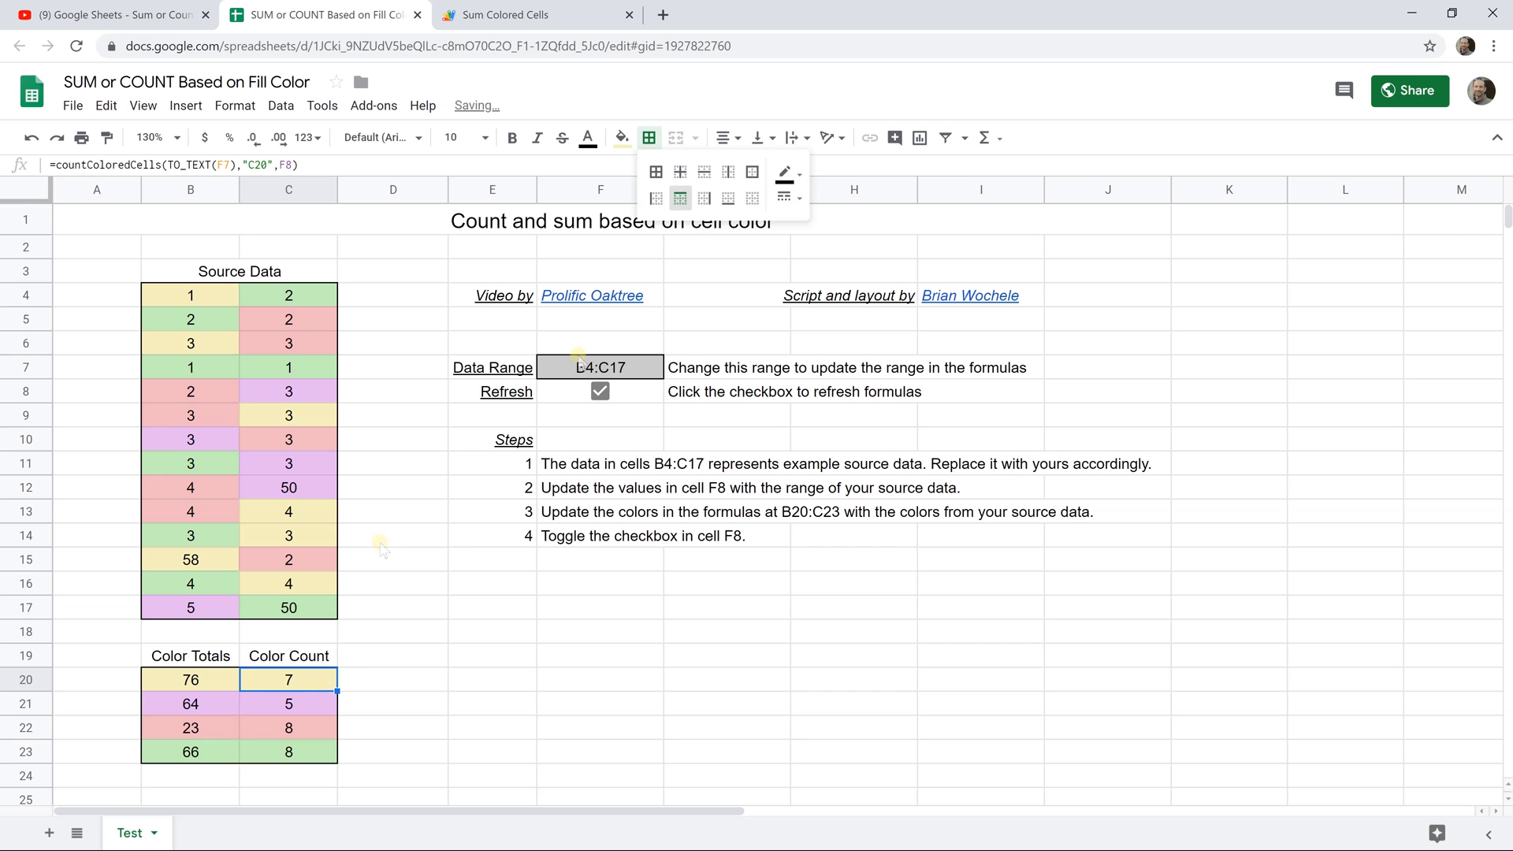
pyautogui.click(393, 679)
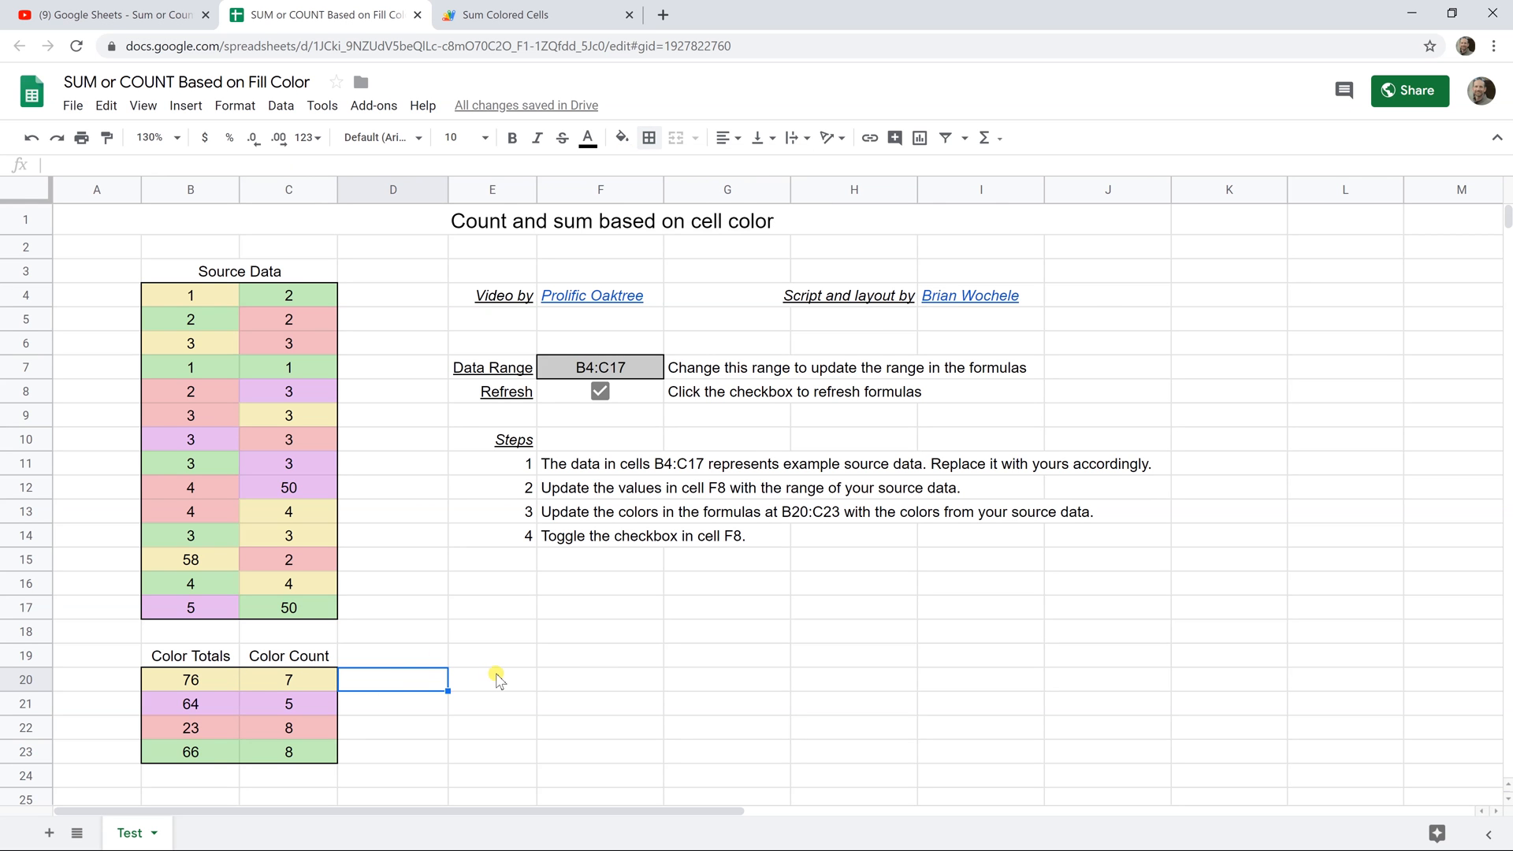
pyautogui.click(599, 536)
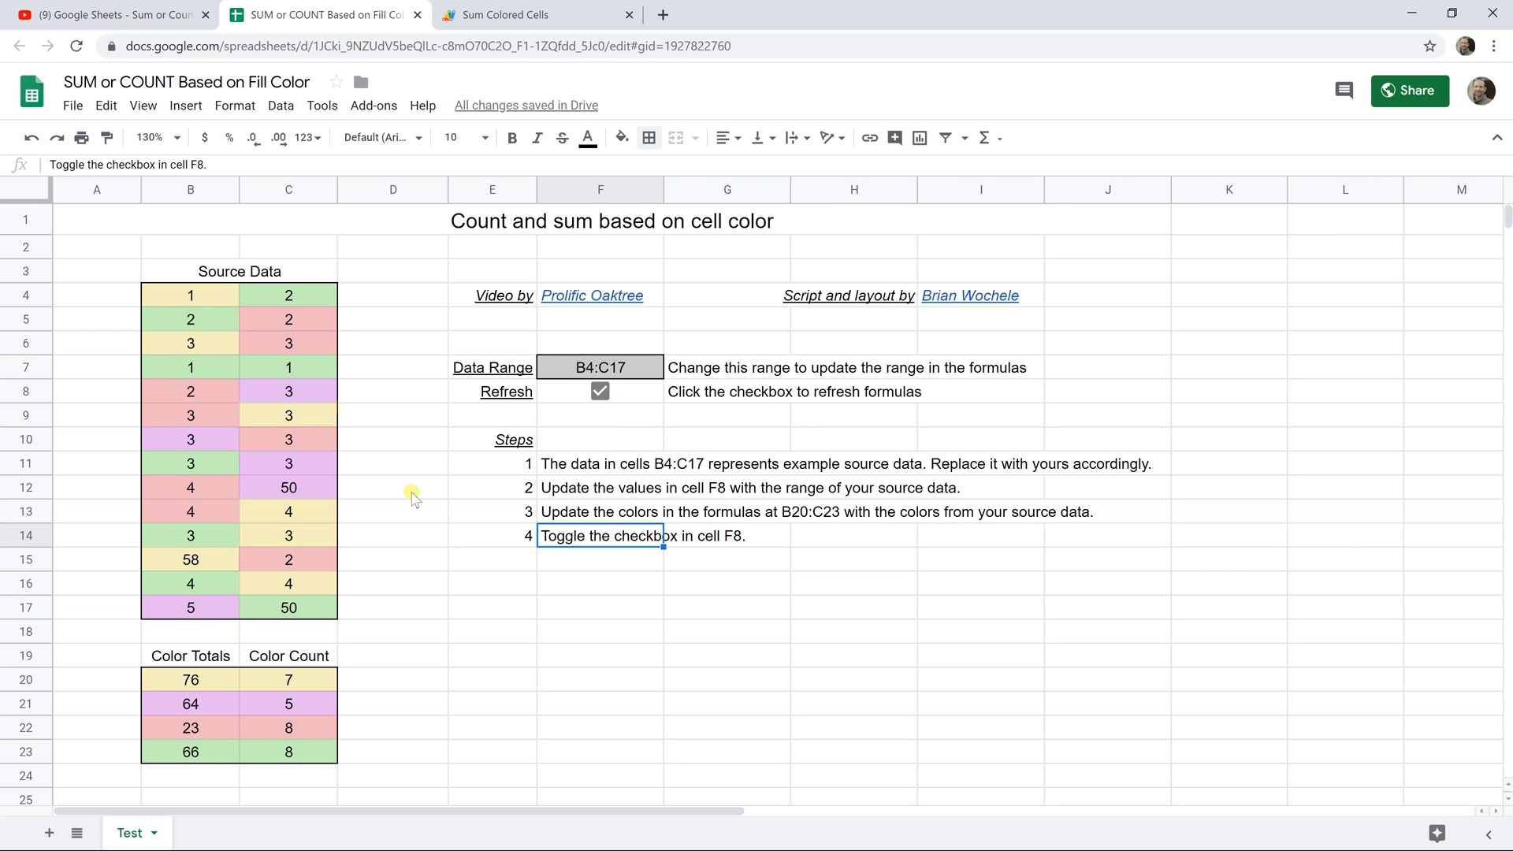
# Change C7 to 5 and toggle Refresh, raising the green total to 70
pyautogui.click(599, 391)
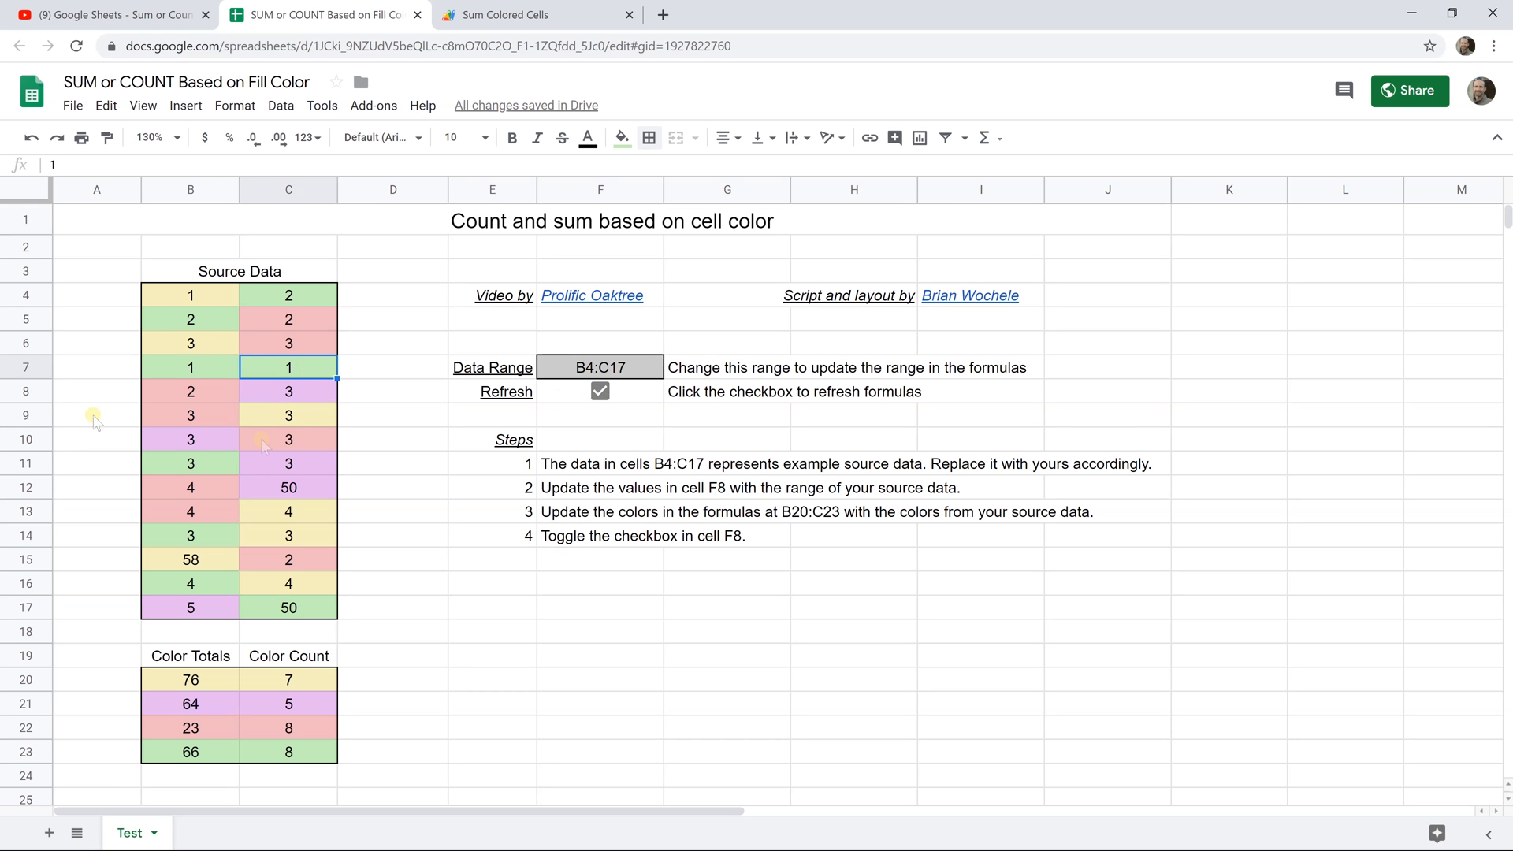
pyautogui.moveTo(198, 365)
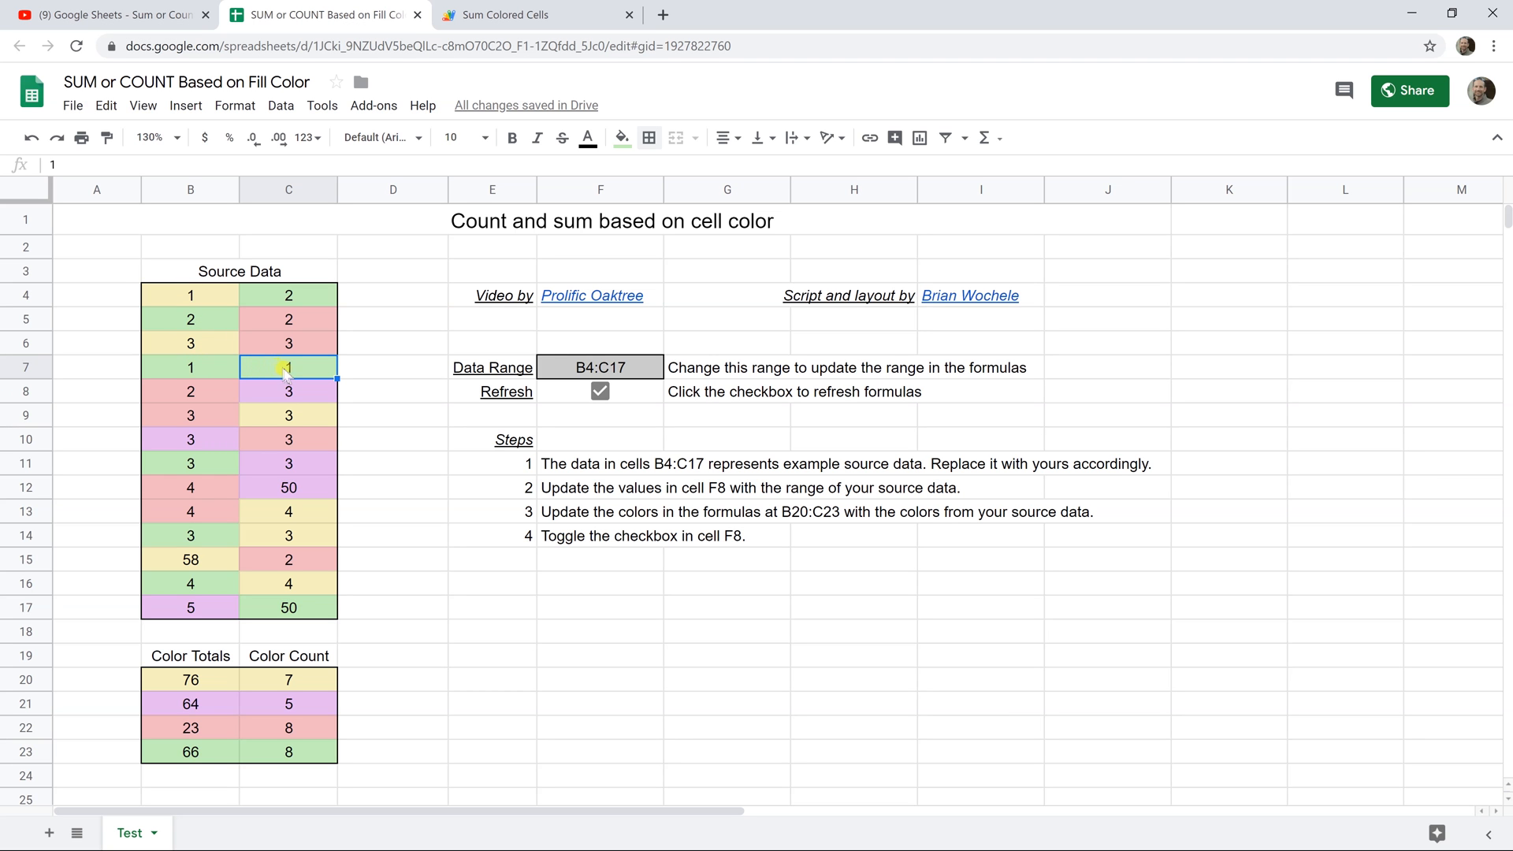
pyautogui.write('5')
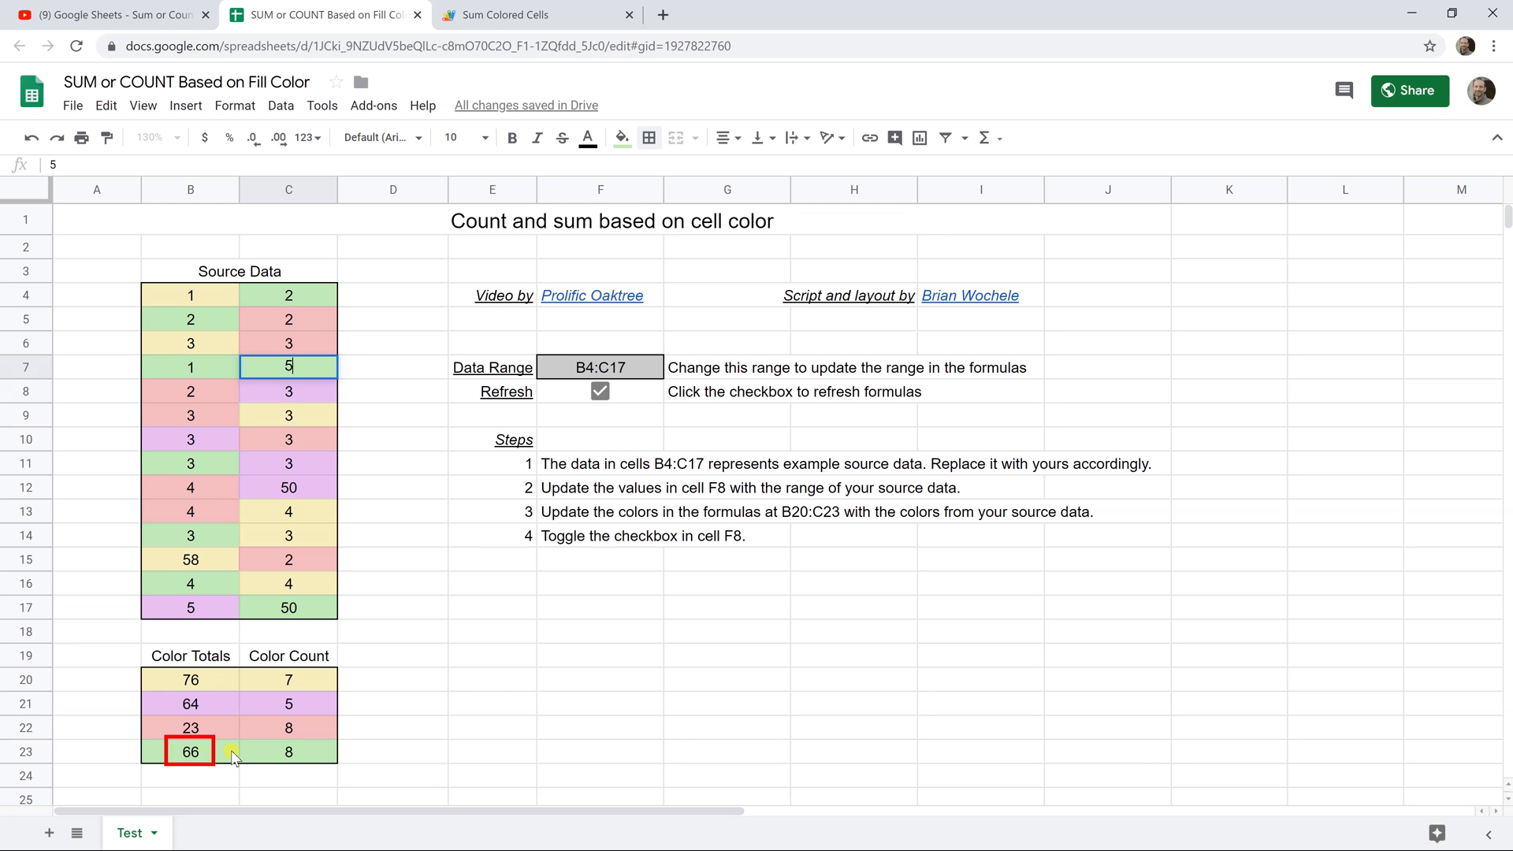
pyautogui.click(599, 391)
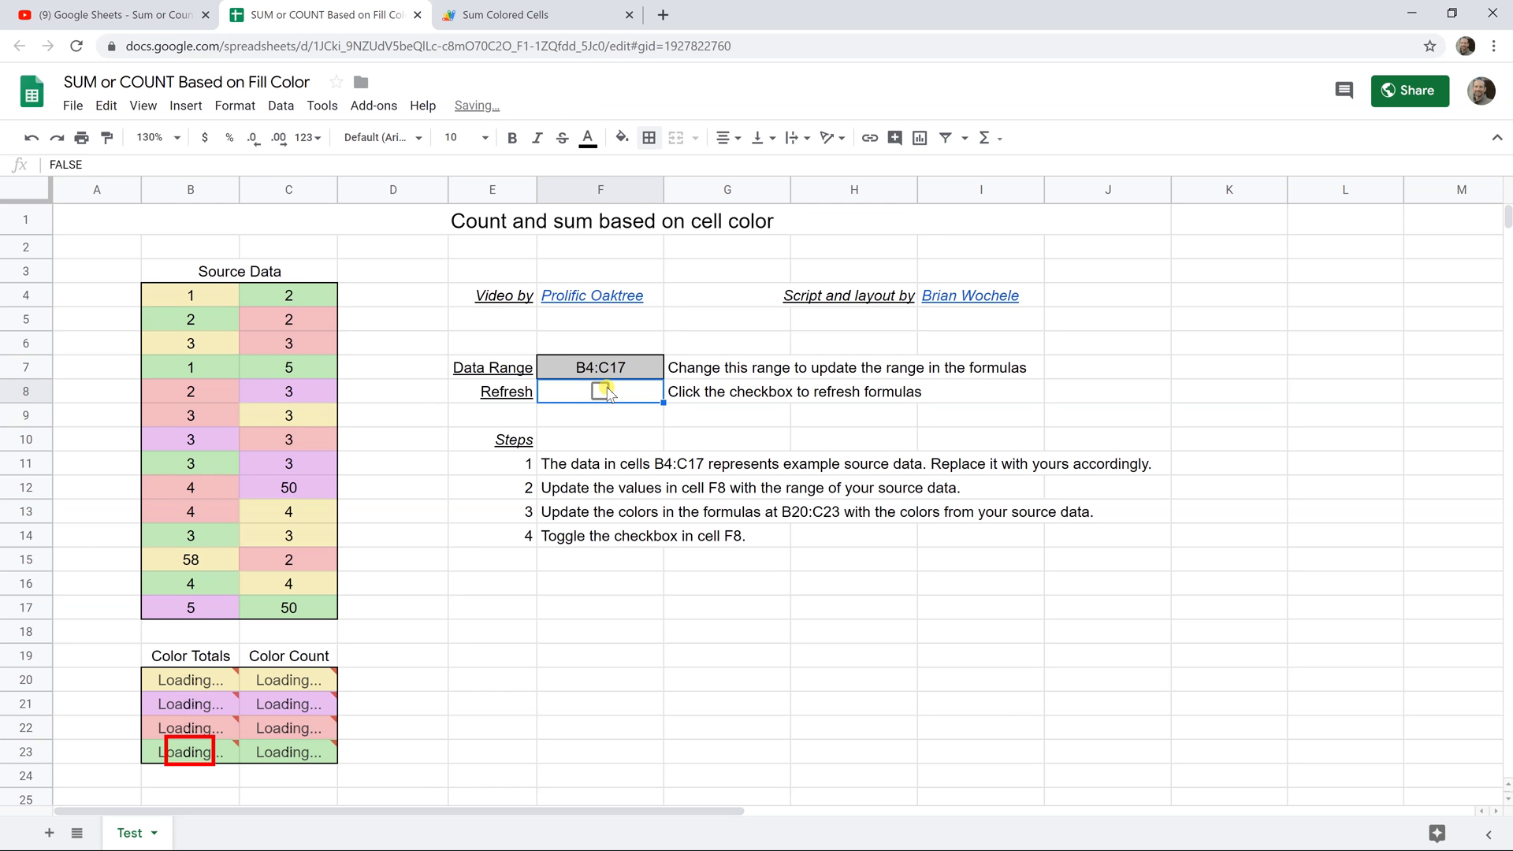
pyautogui.click(599, 391)
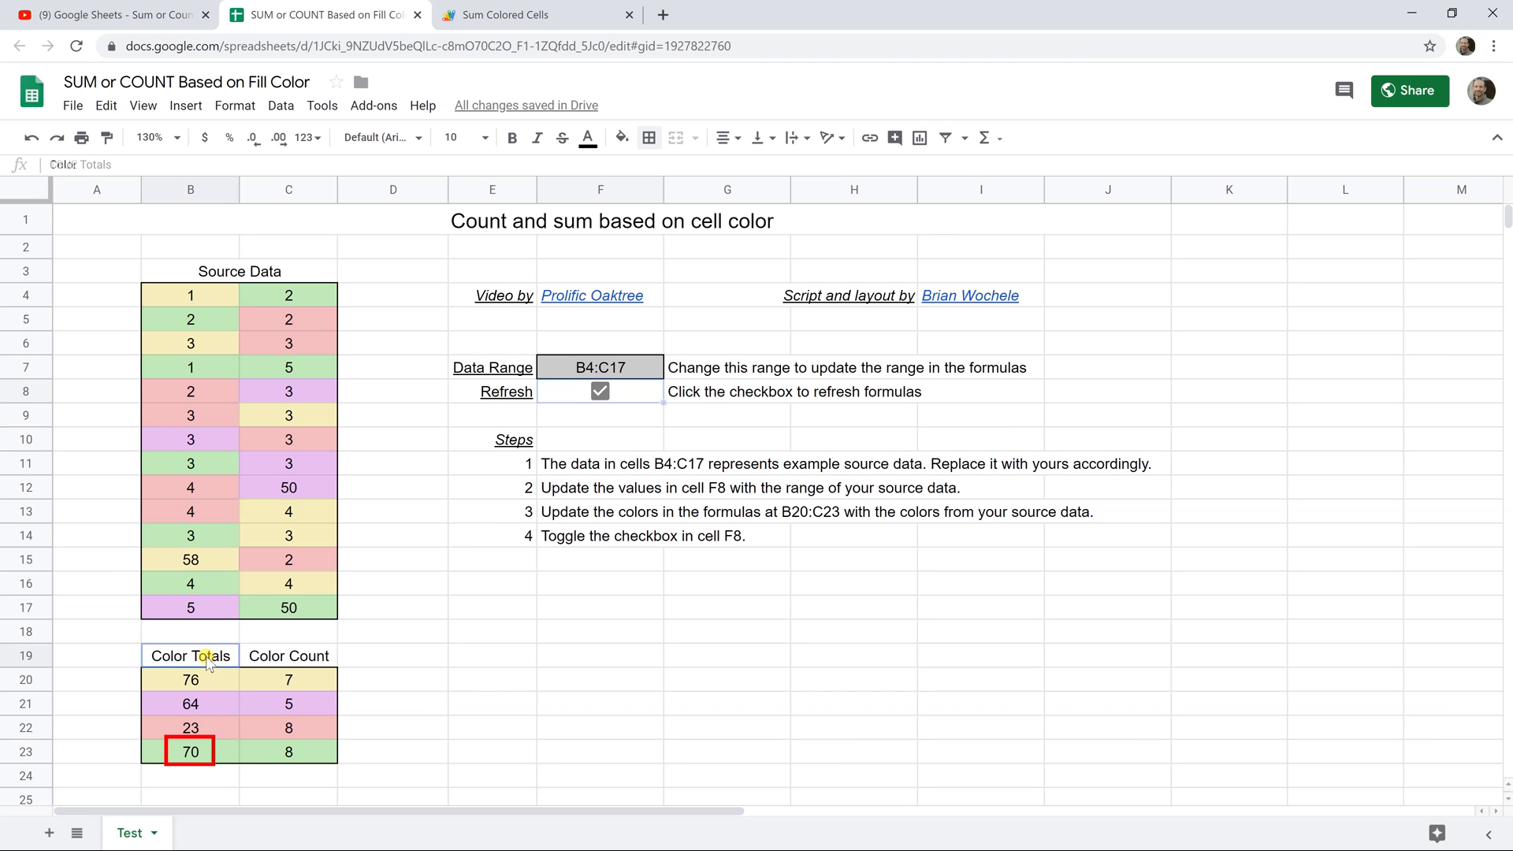
# Rename header B19 to 'Color SUM' and C19 to 'Color COUNT'
pyautogui.doubleClick(190, 655)
pyautogui.write('SUM')
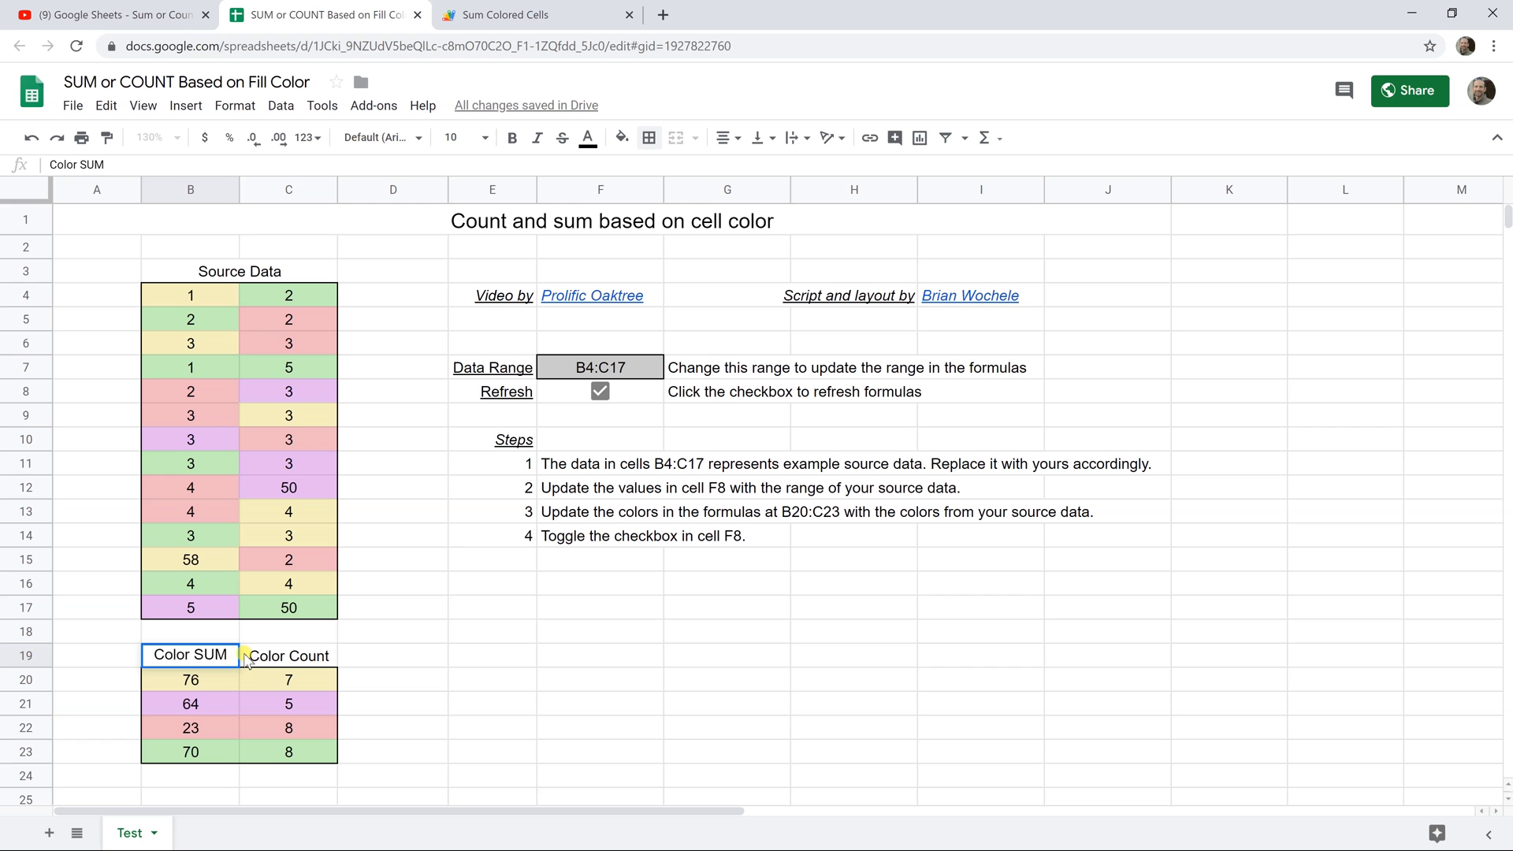
pyautogui.click(288, 704)
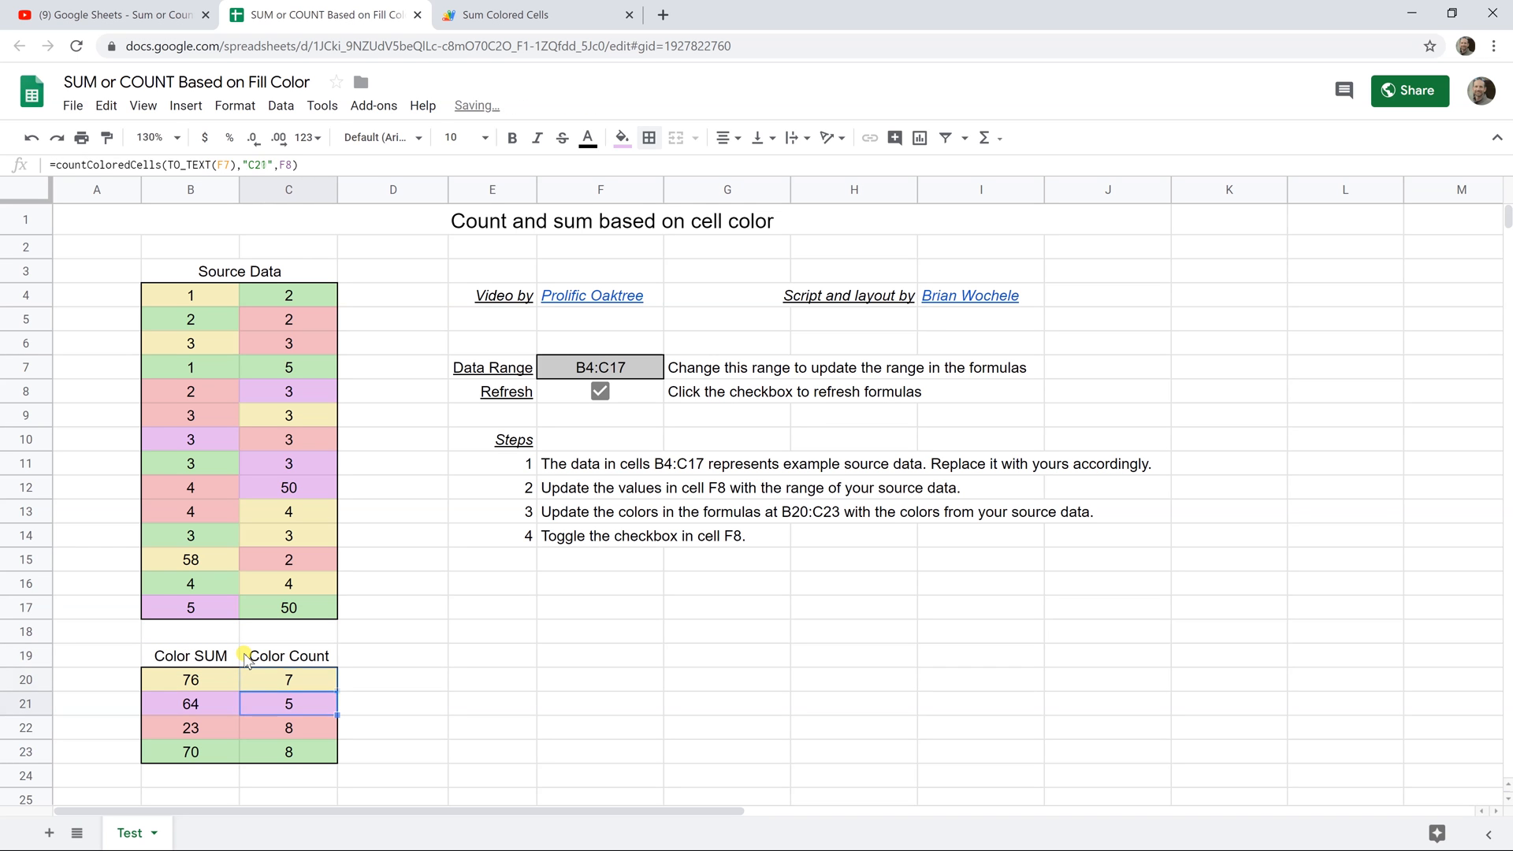
pyautogui.doubleClick(287, 655)
pyautogui.write('OUN')
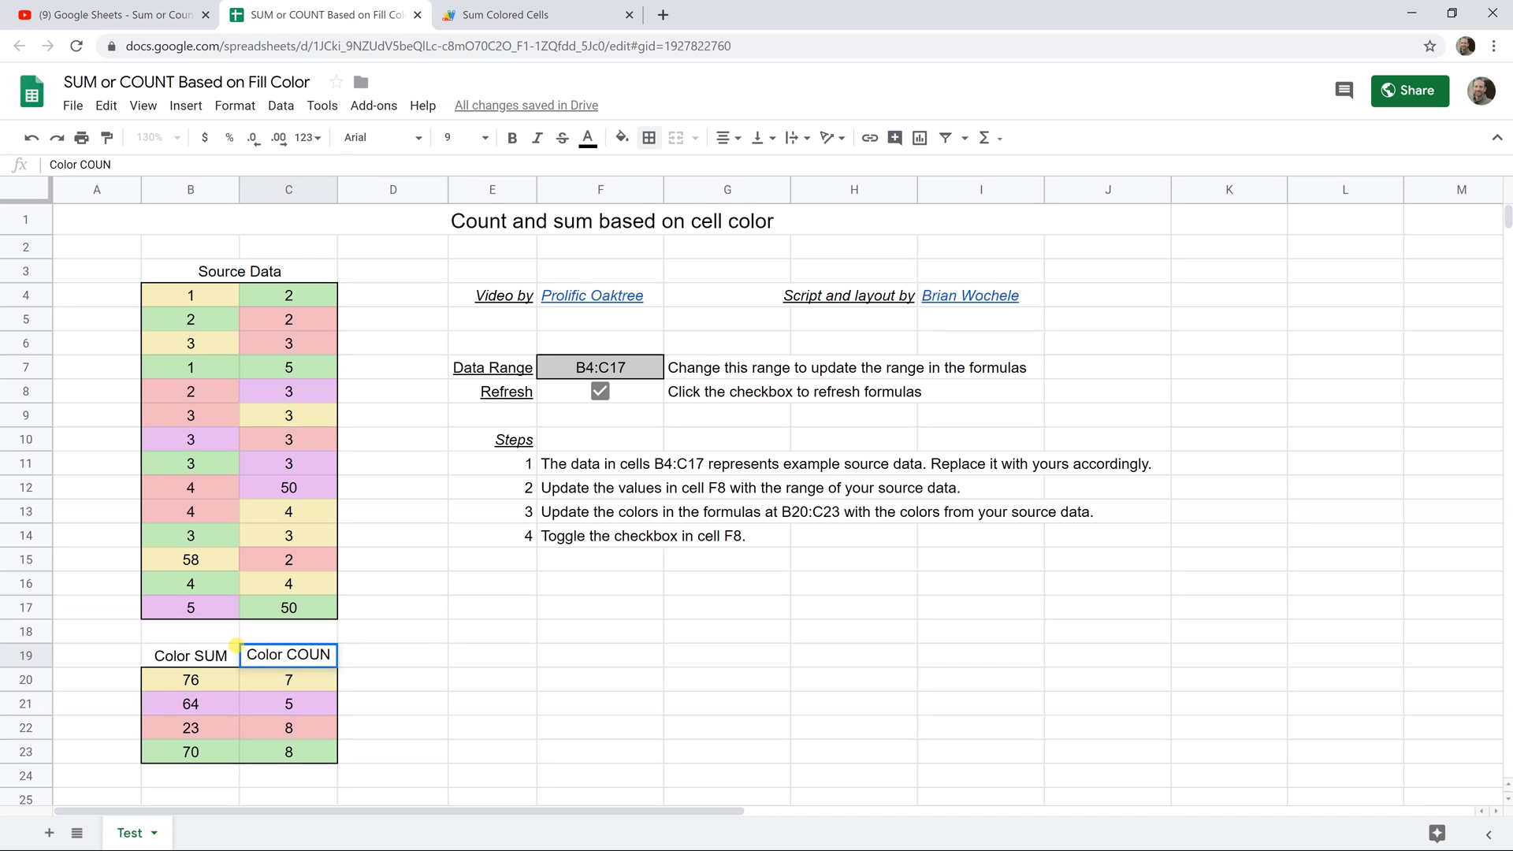
pyautogui.write('T')
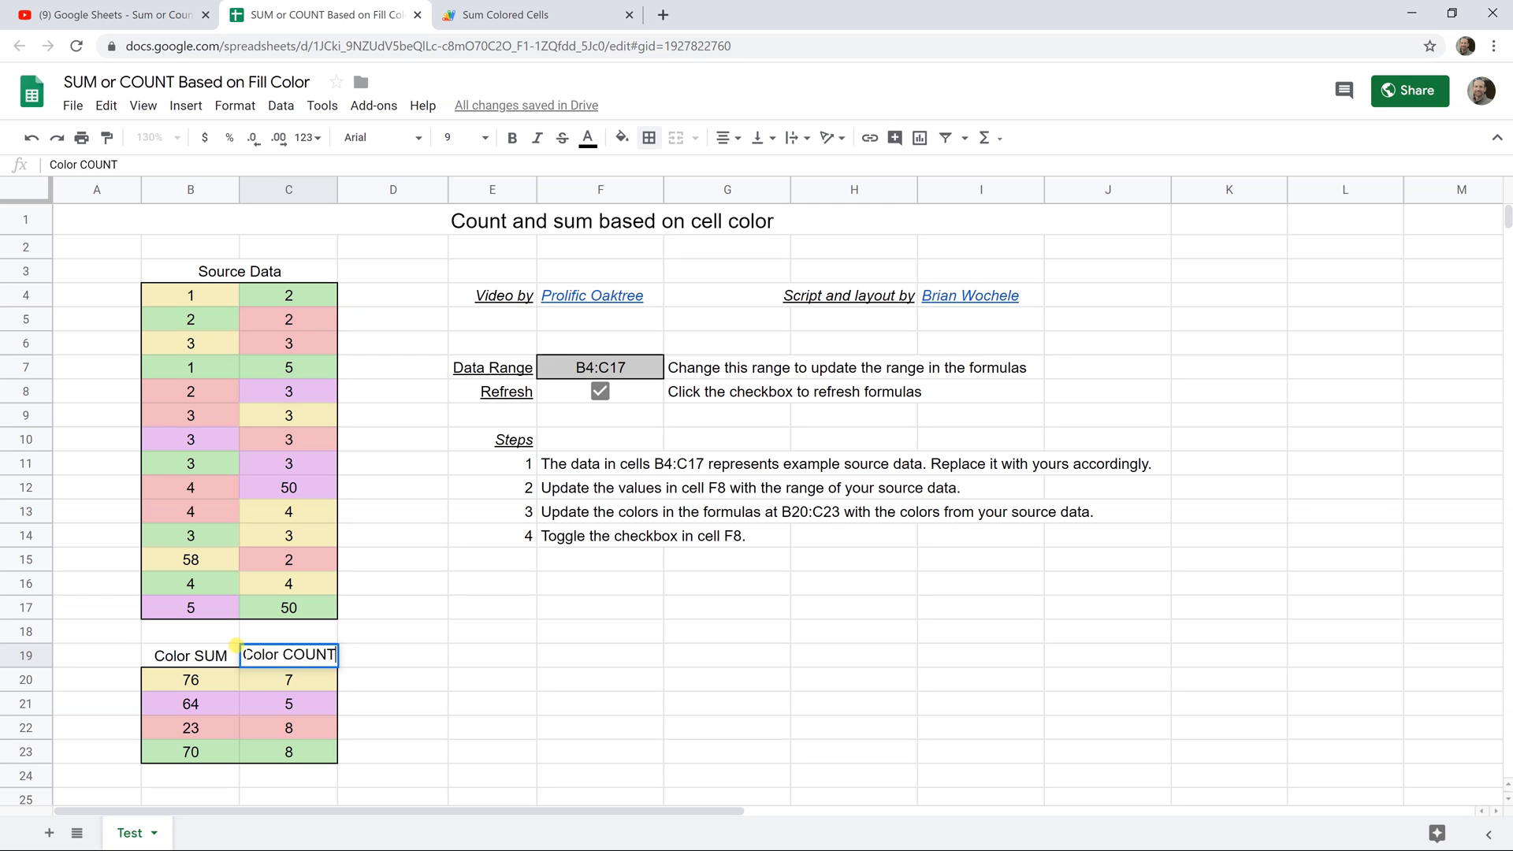
pyautogui.click(288, 679)
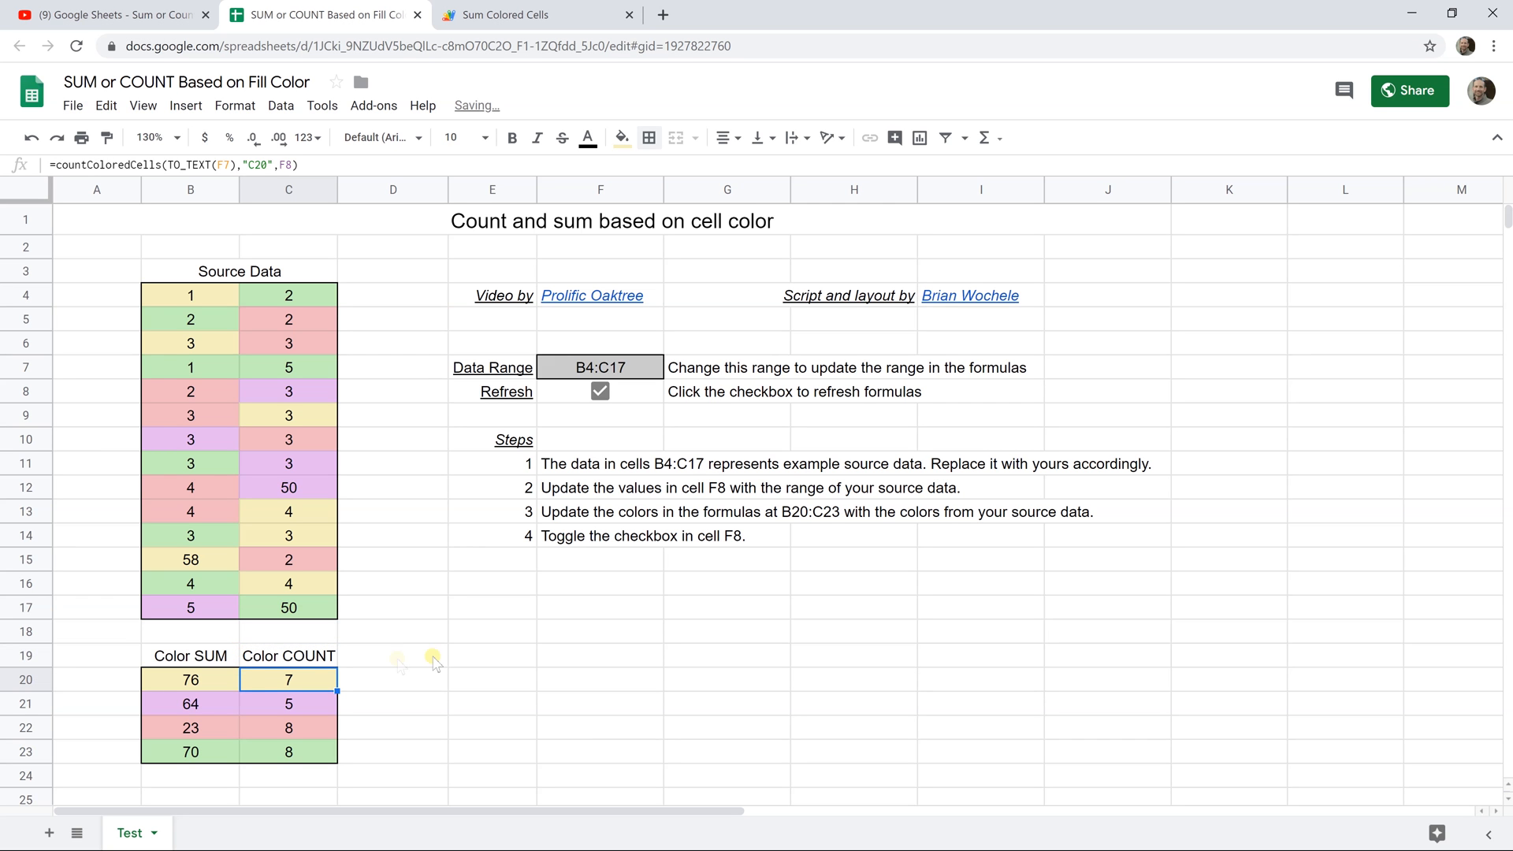
pyautogui.click(393, 664)
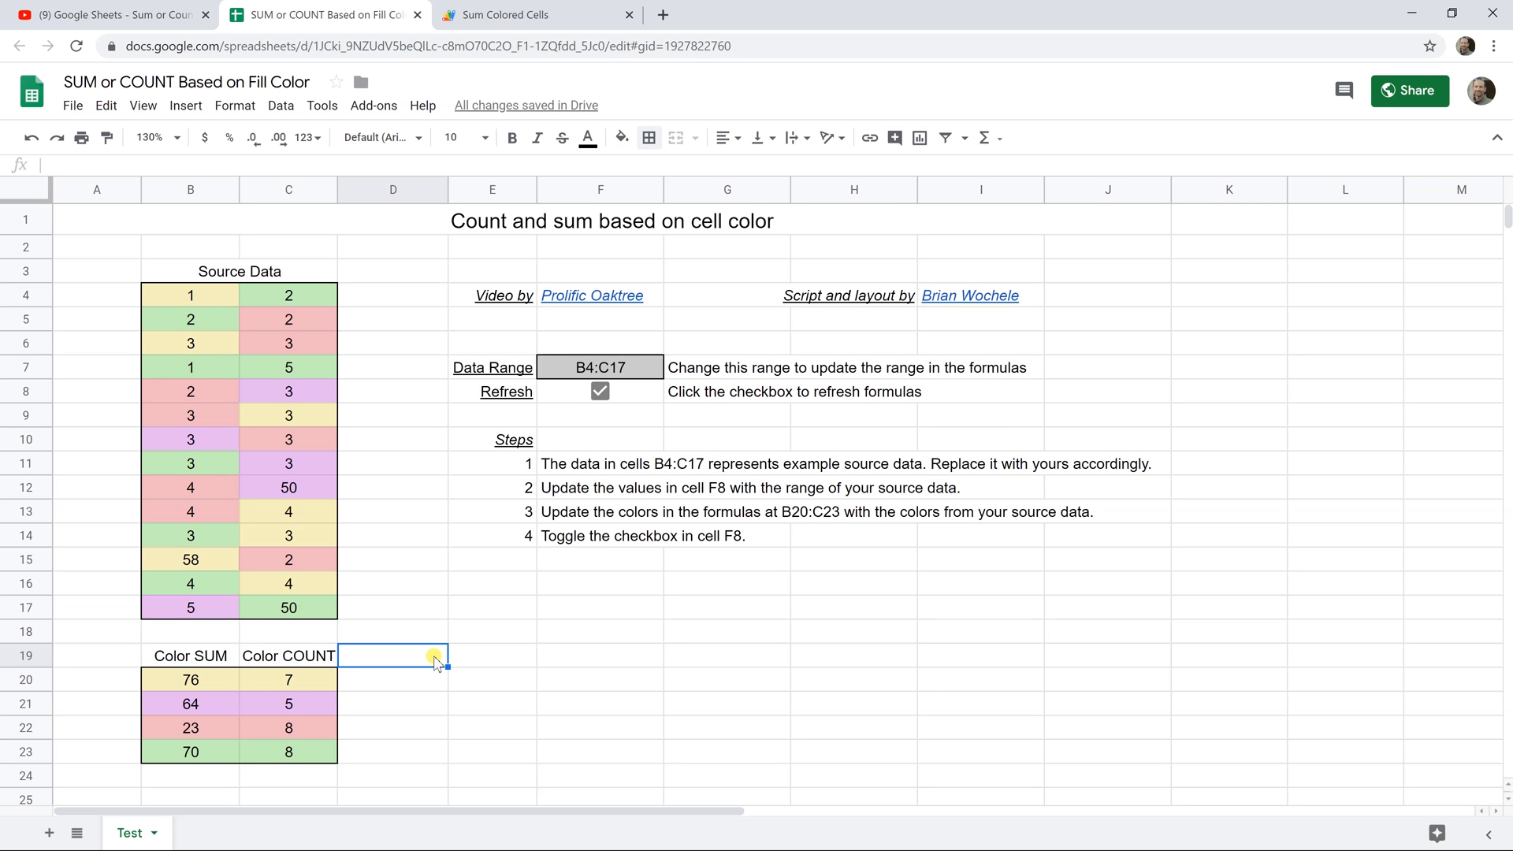